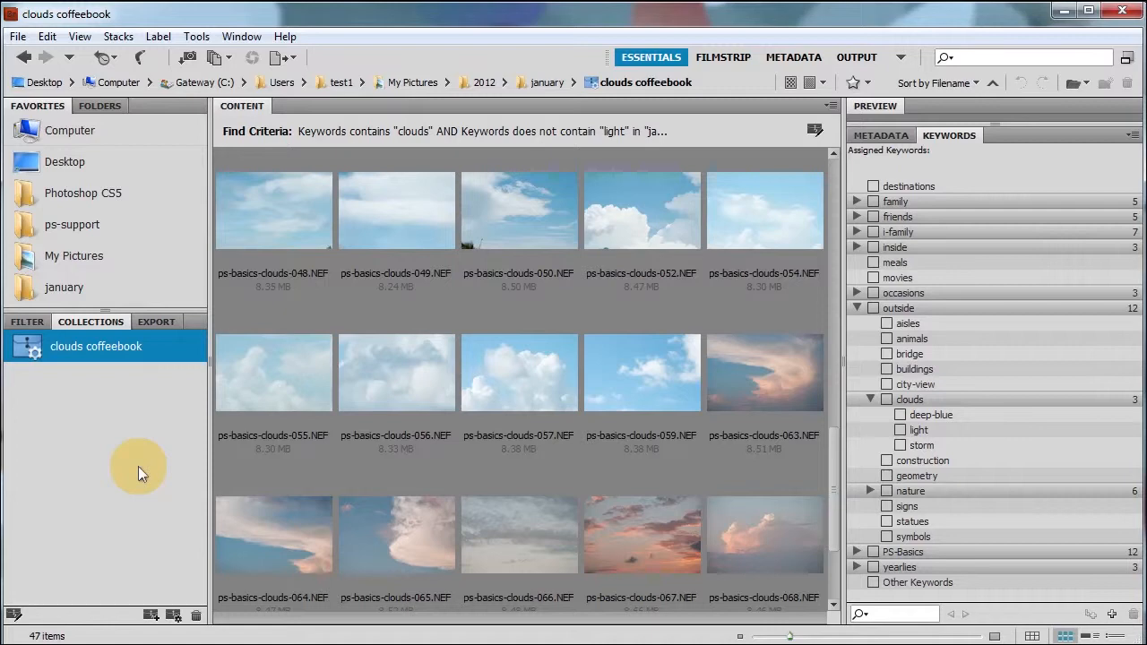
mouse_move(55, 374)
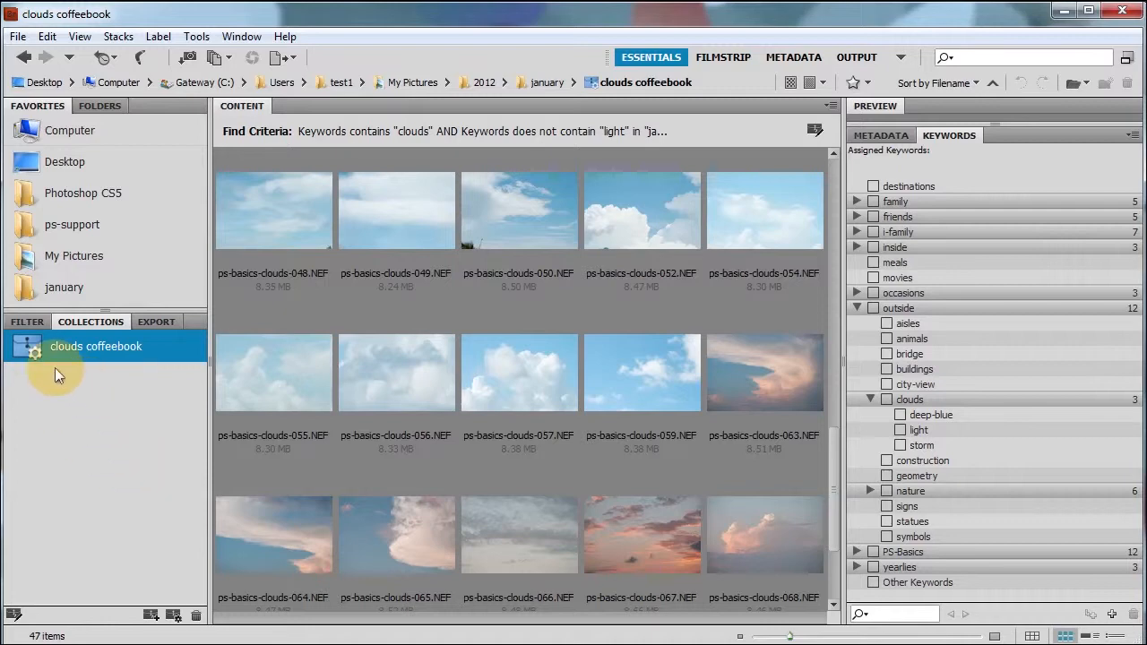
mouse_move(89, 346)
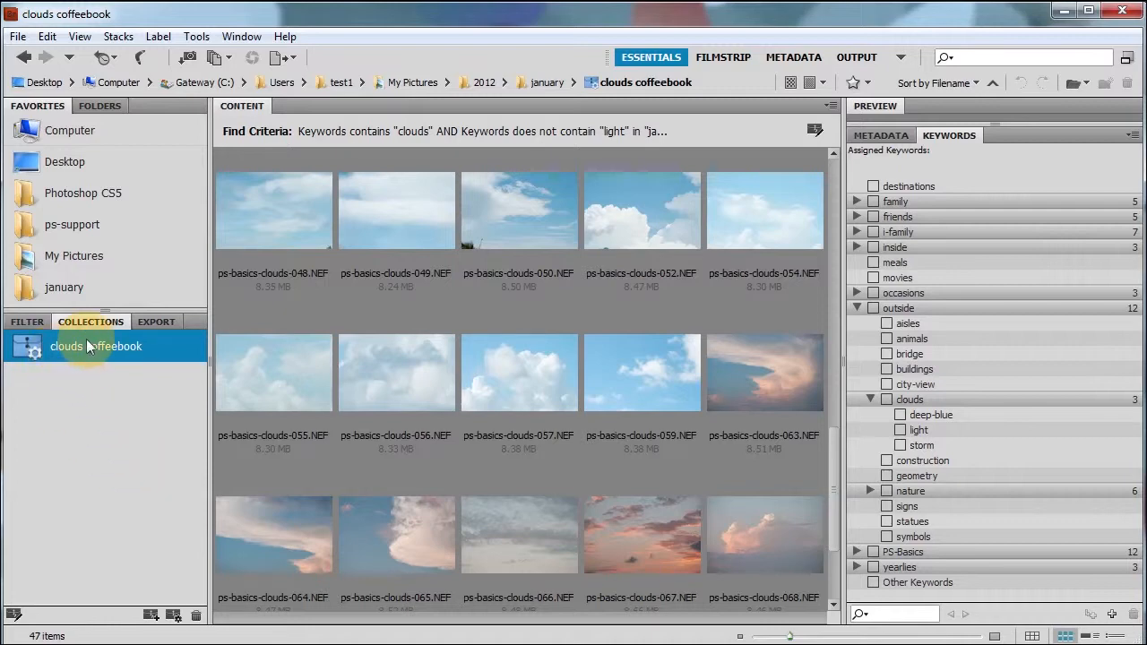
mouse_move(856, 56)
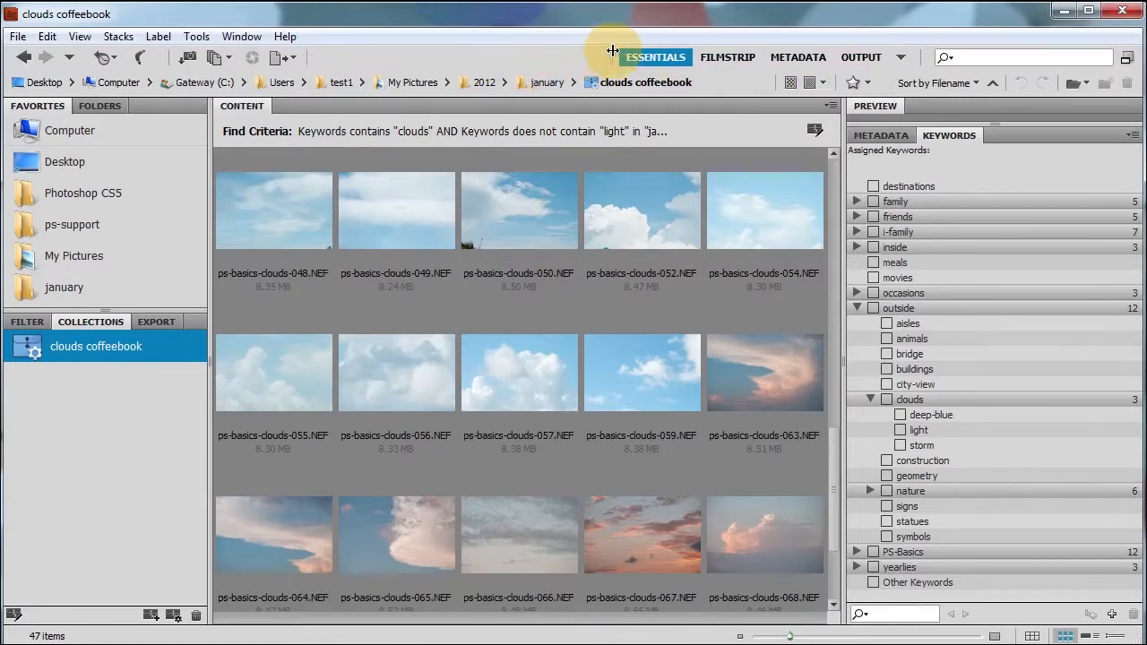
Step: Switch to the Output workspace to show the Web Gallery slideshow preview of the cloud photos
left_click(860, 57)
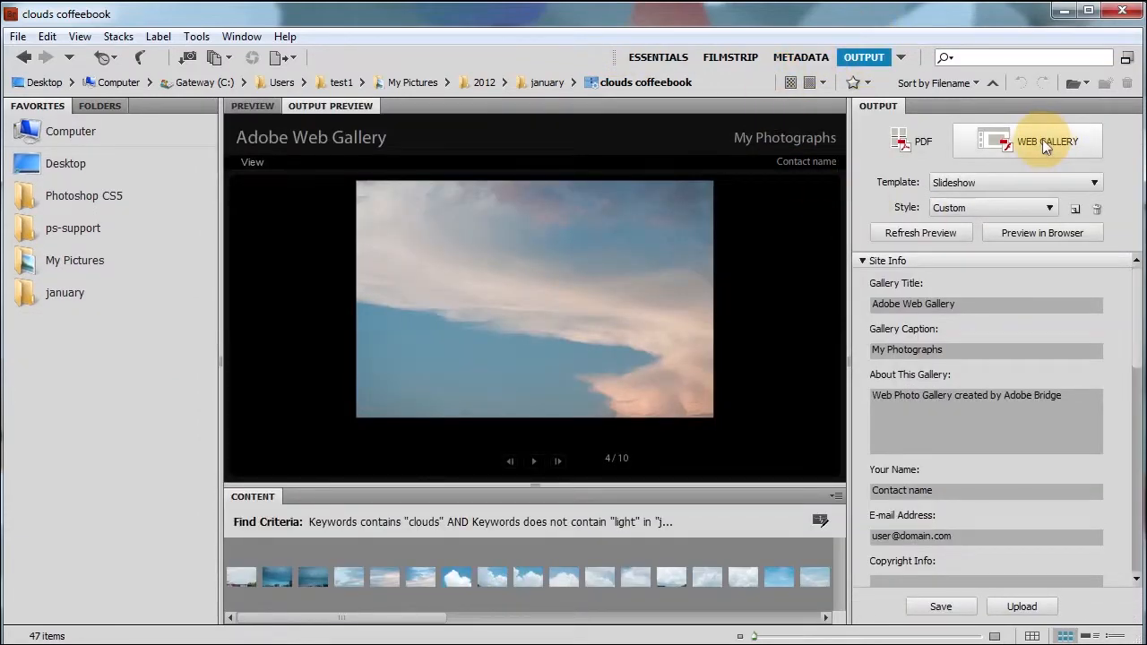
mouse_move(912, 140)
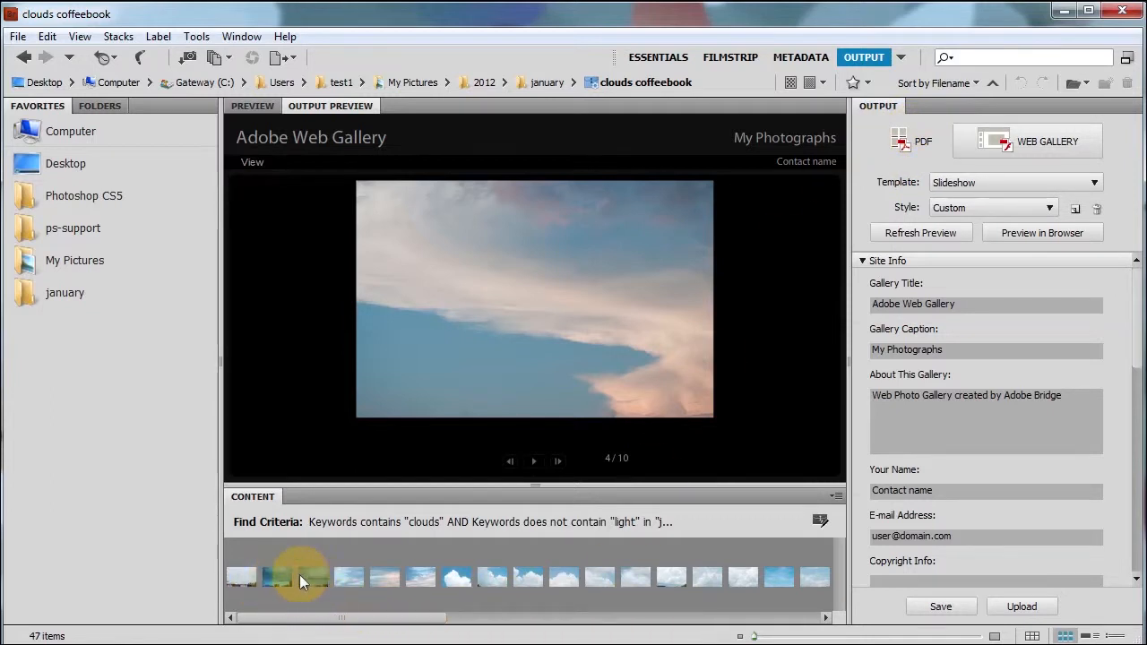
mouse_move(430, 587)
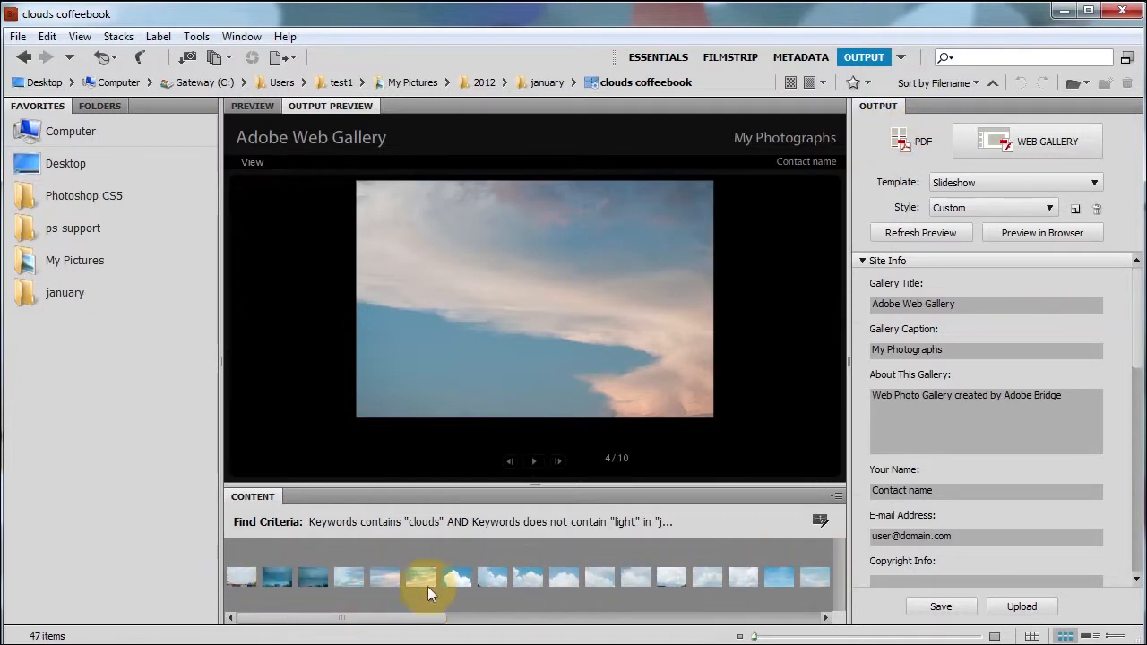
mouse_move(290, 578)
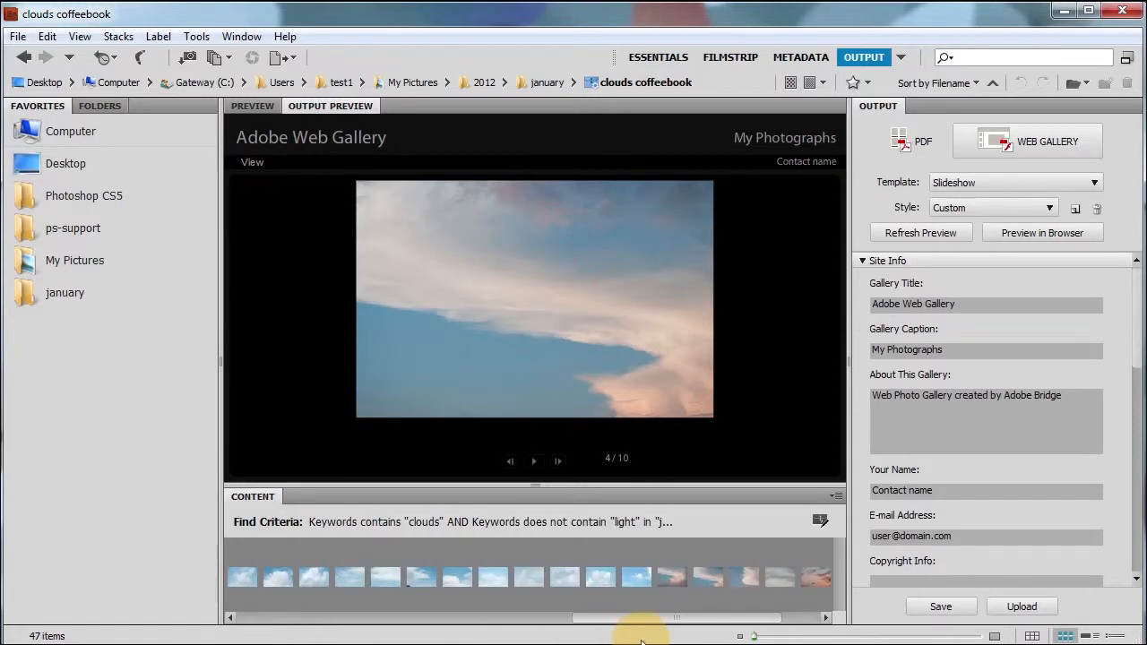
Step: Select fourteen cloud photos in the filmstrip and apply the Darkroom gallery style
left_click(457, 576)
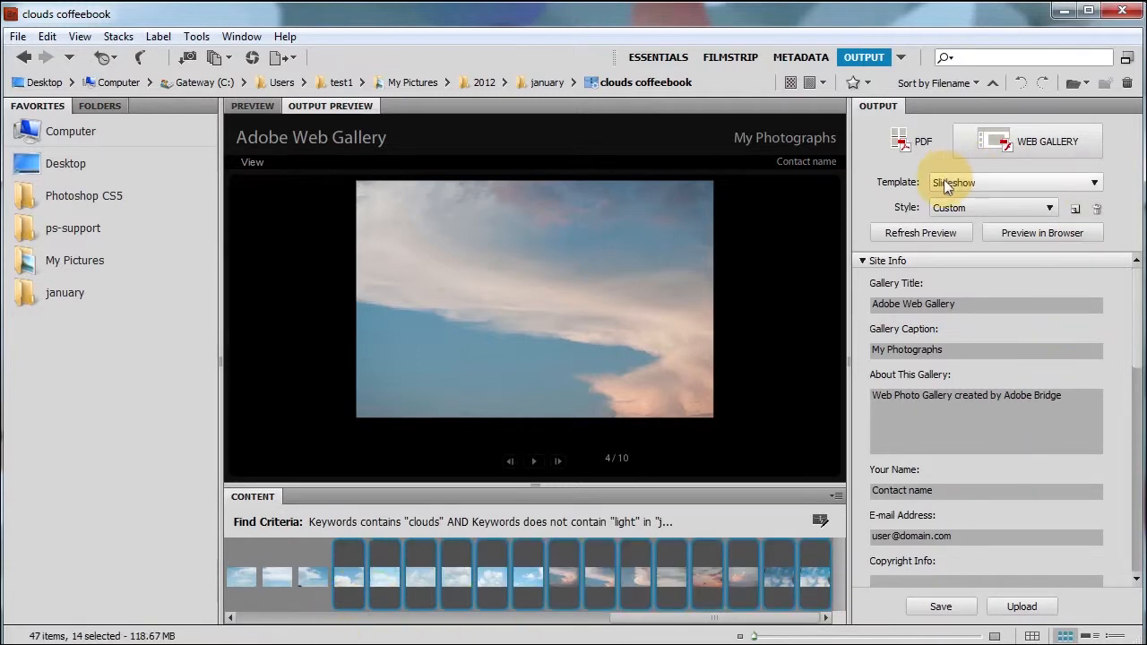
left_click(1050, 207)
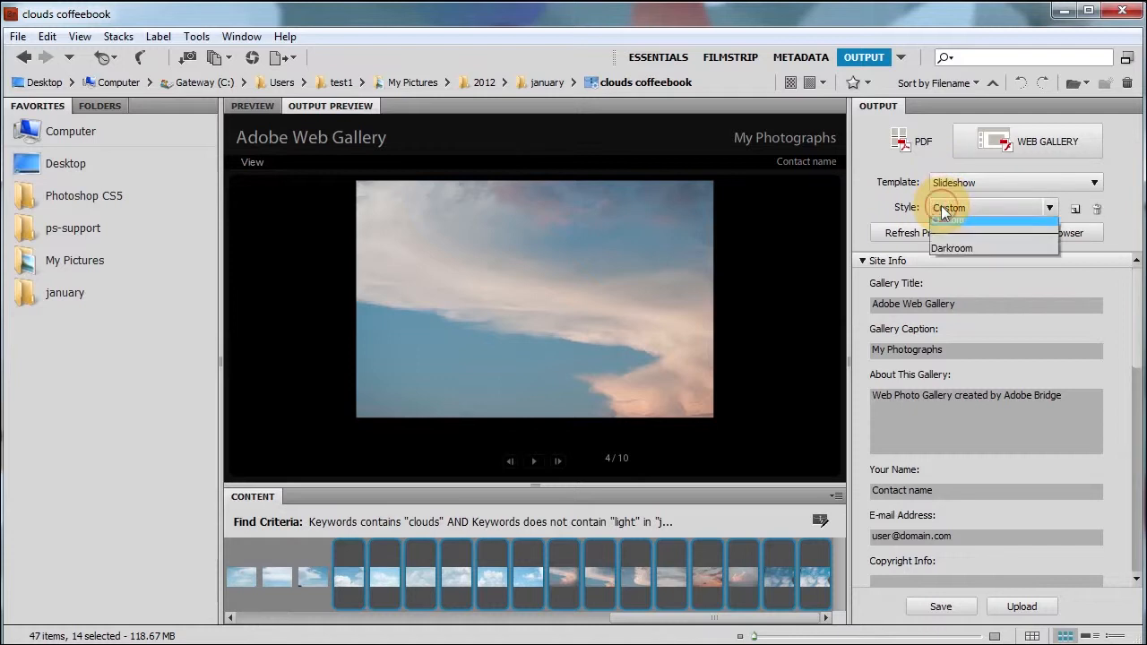
mouse_move(949, 253)
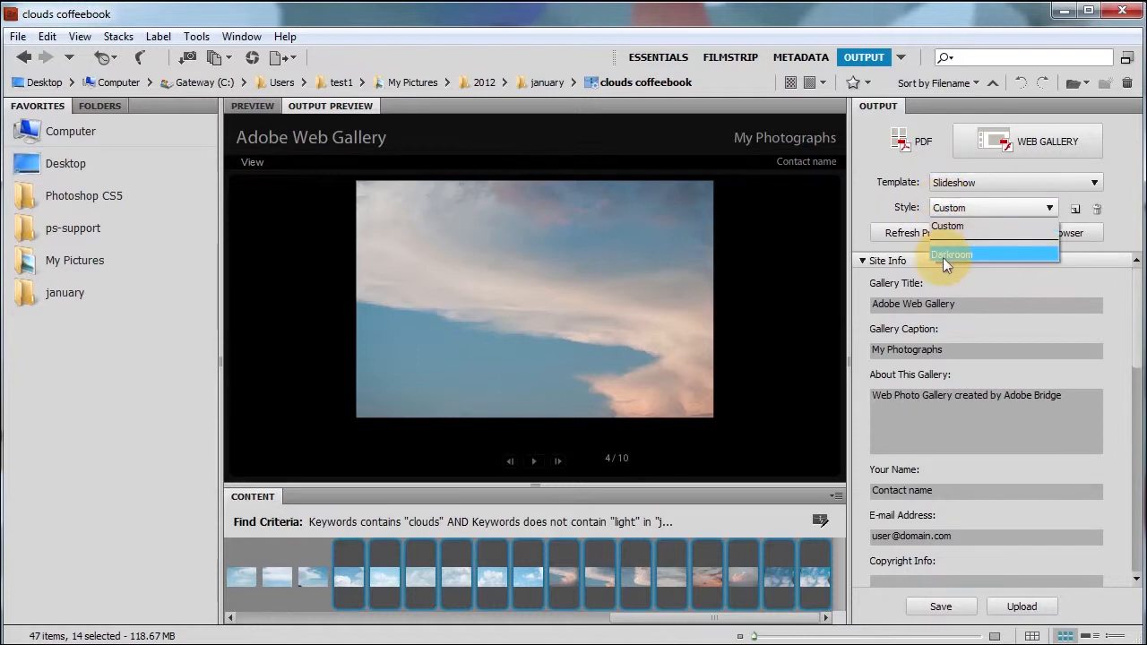
left_click(950, 254)
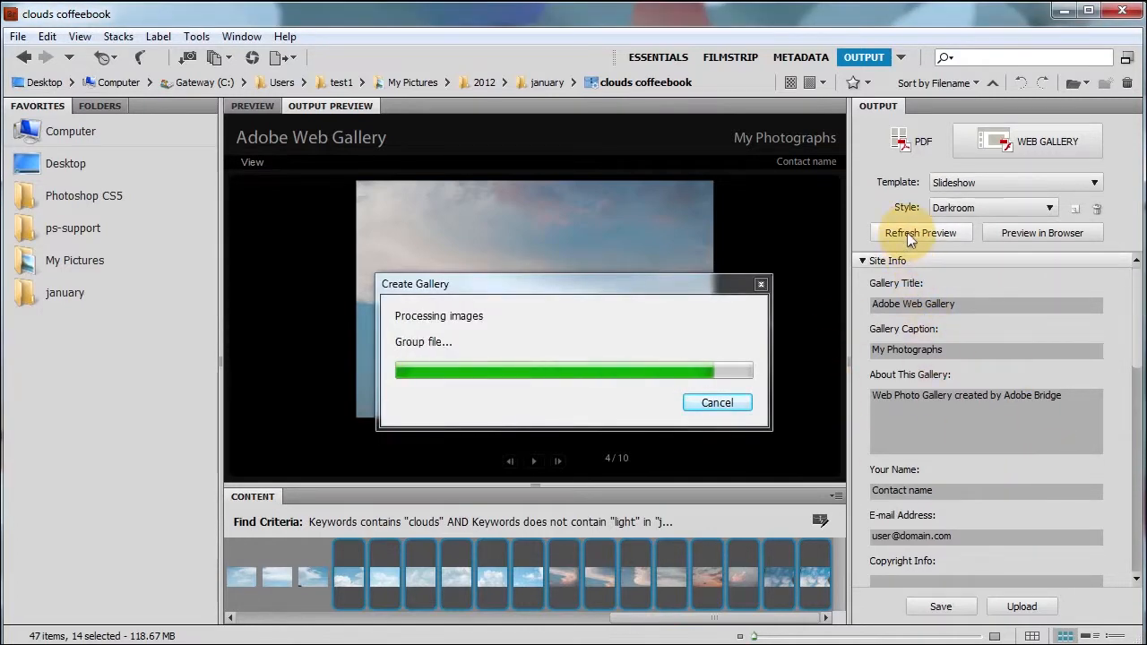
Step: Refresh the preview and play the Darkroom slideshow of the fourteen photos
left_click(920, 232)
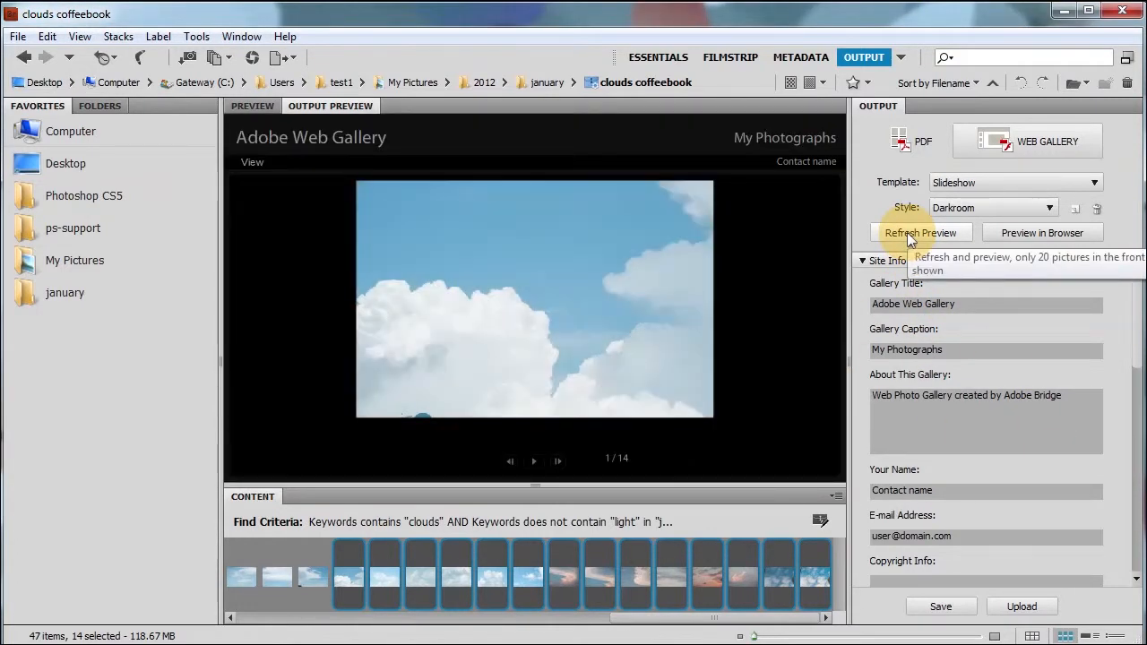
mouse_move(533, 461)
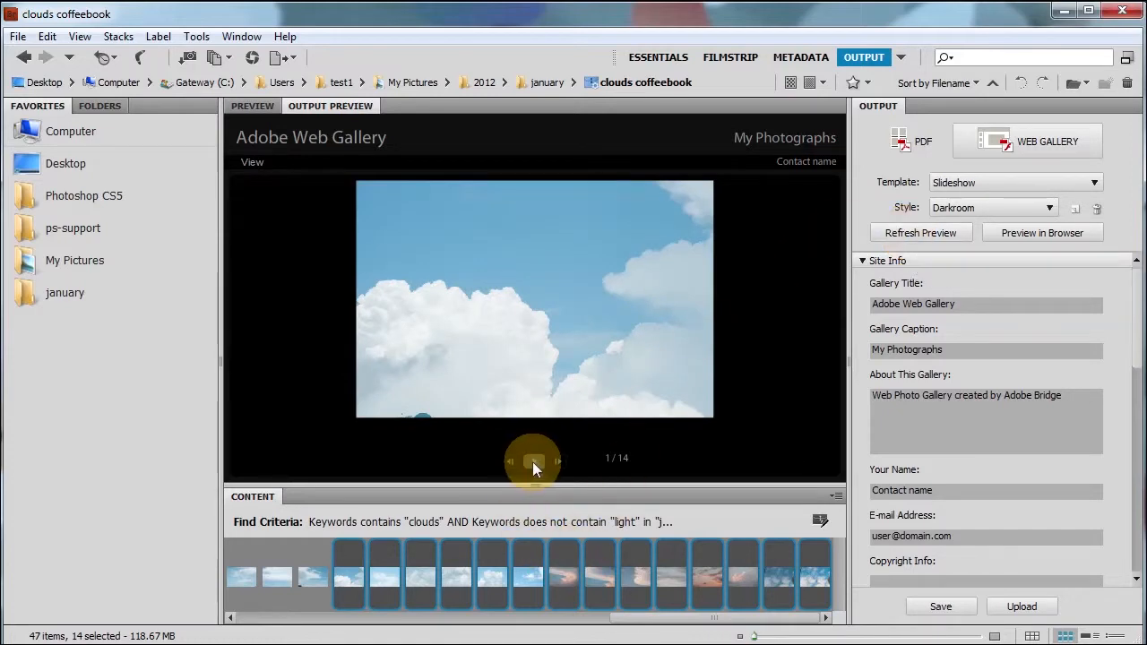
left_click(510, 461)
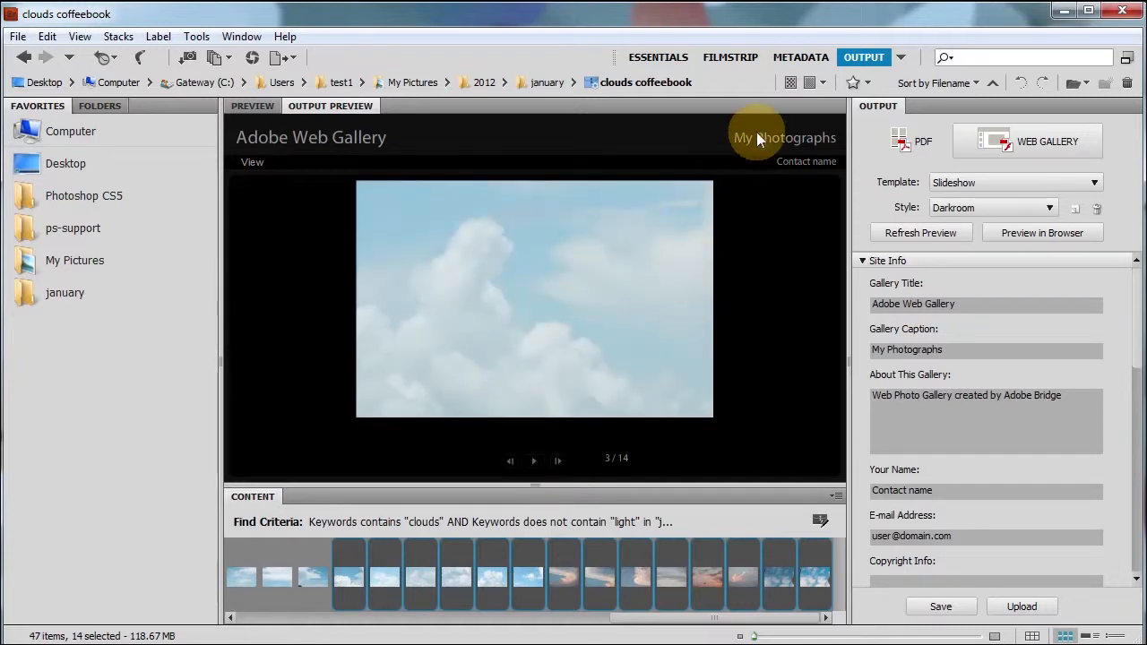
mouse_move(248, 168)
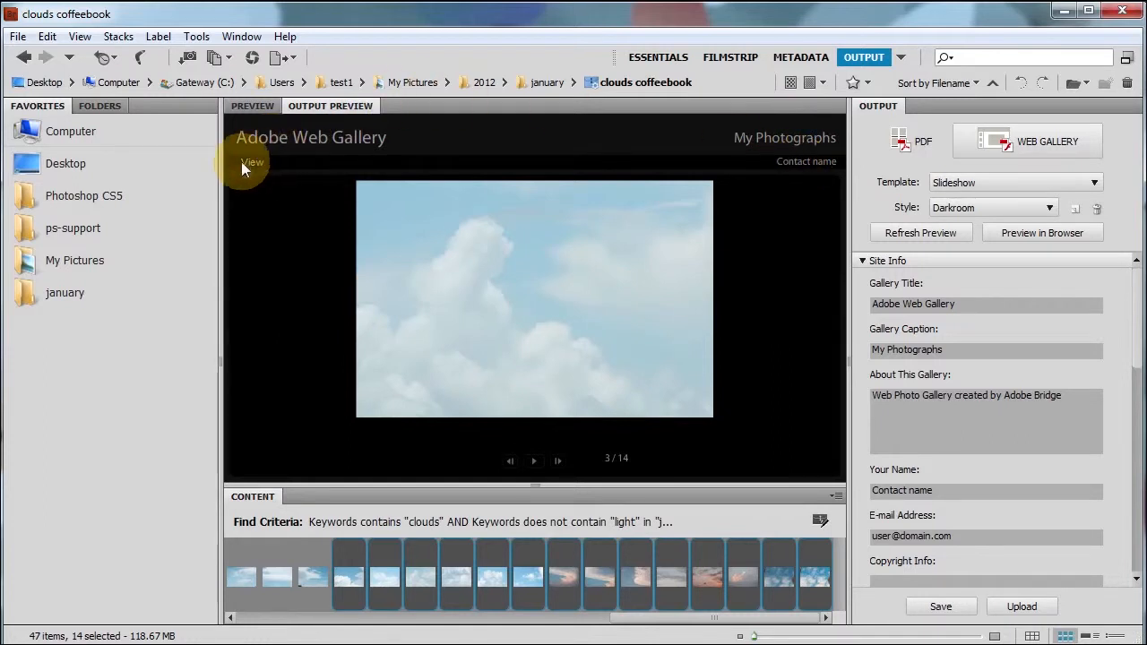
mouse_move(995, 184)
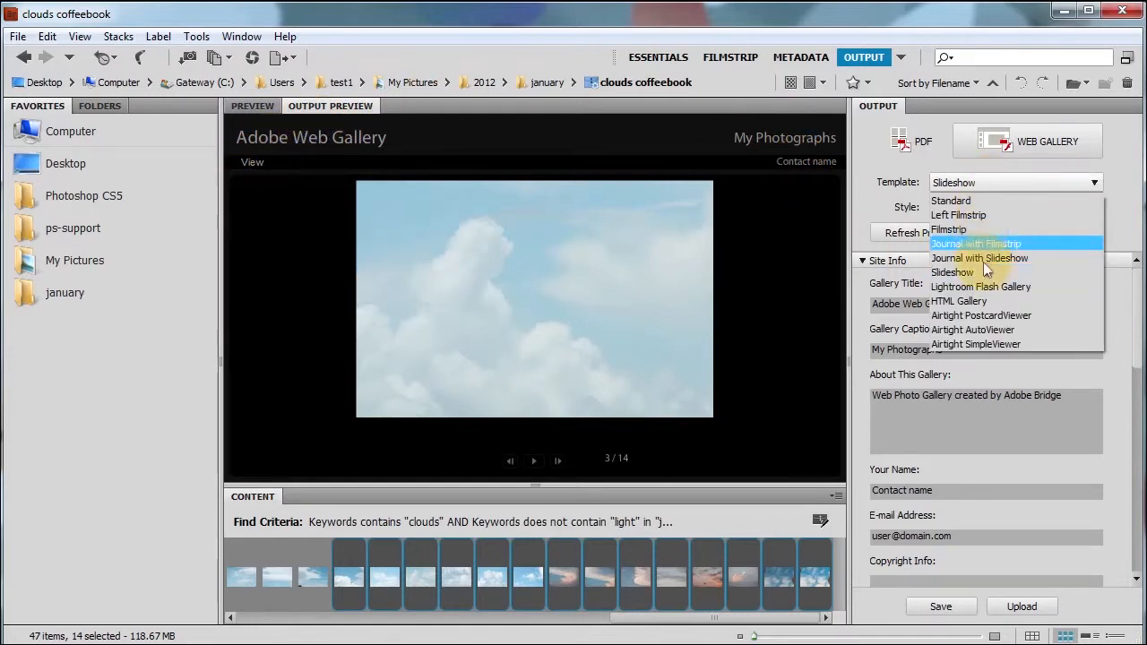
mouse_move(981, 330)
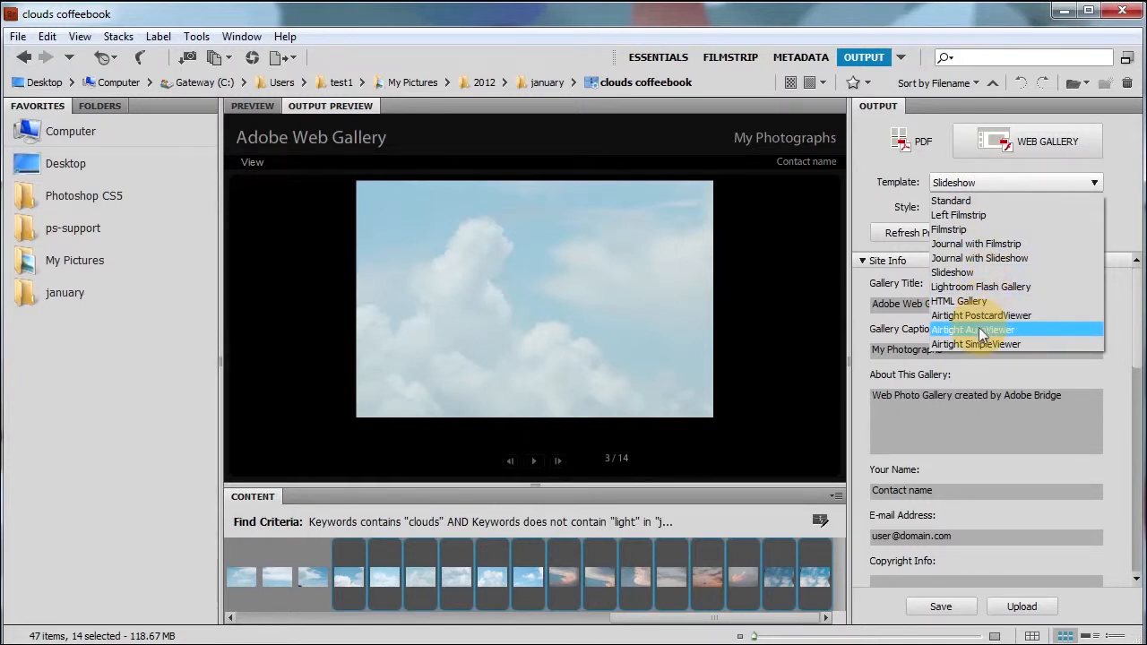
Step: Apply the Airtight AutoViewer template and set a dark purple background colour
left_click(981, 329)
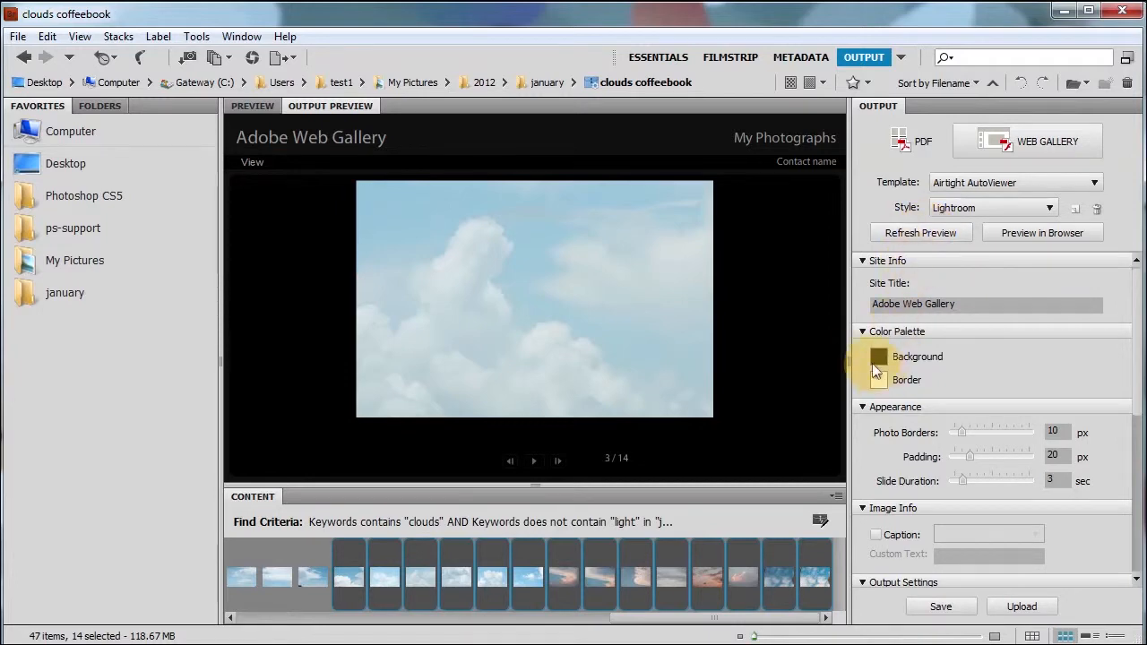
left_click(879, 357)
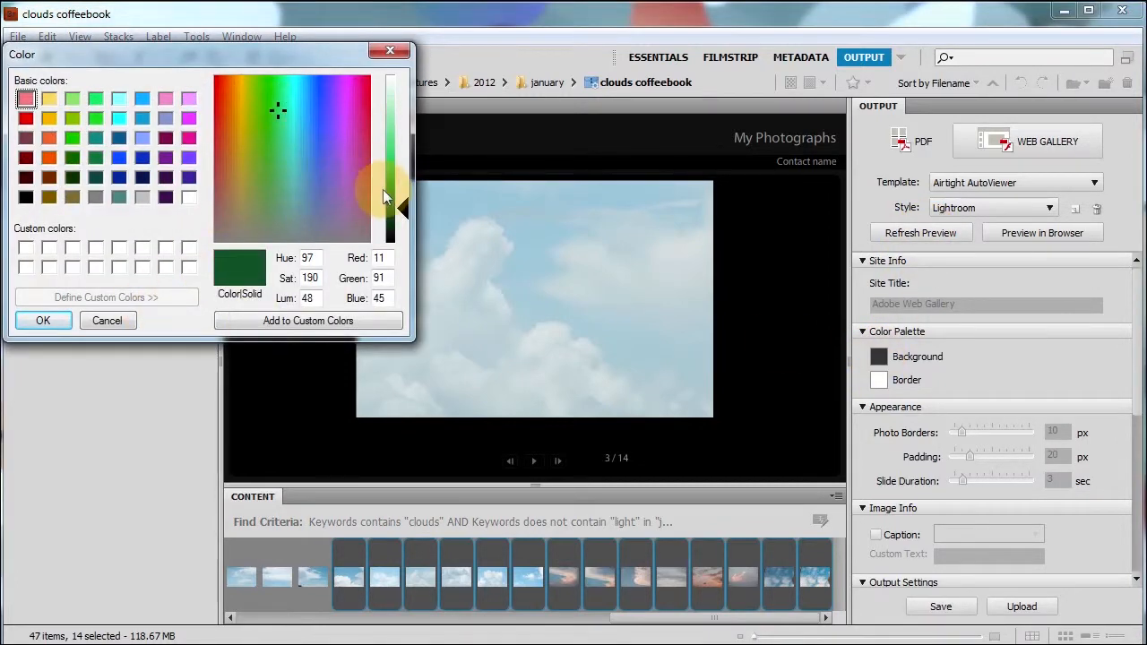
left_click_drag(389, 197, 389, 175)
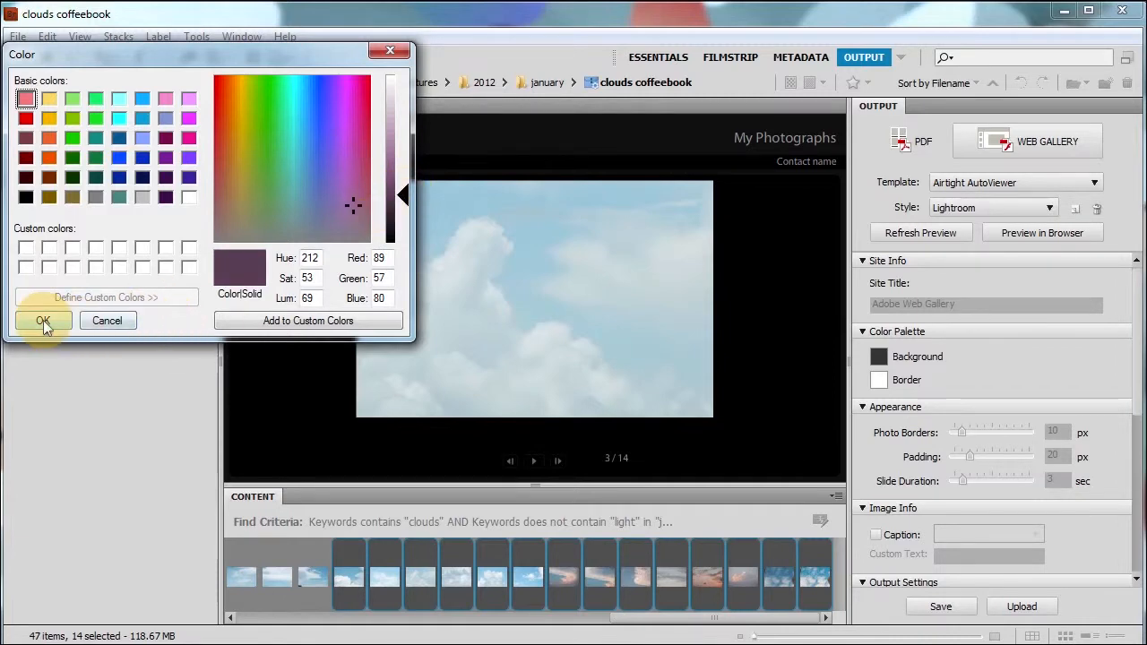
left_click(43, 320)
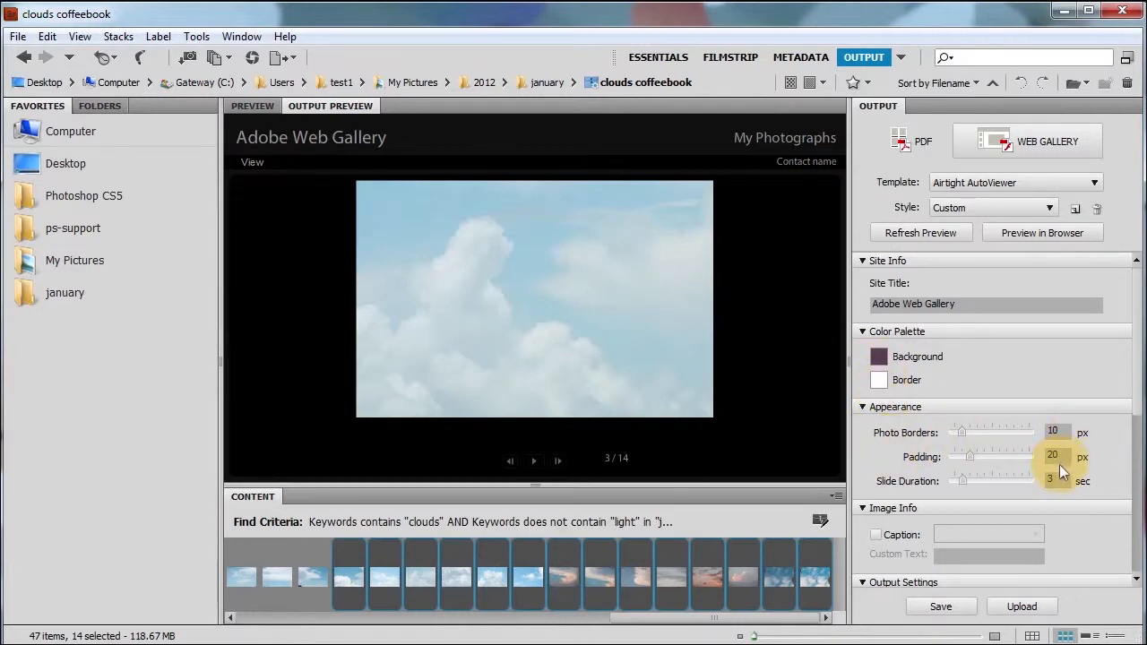
mouse_move(941, 607)
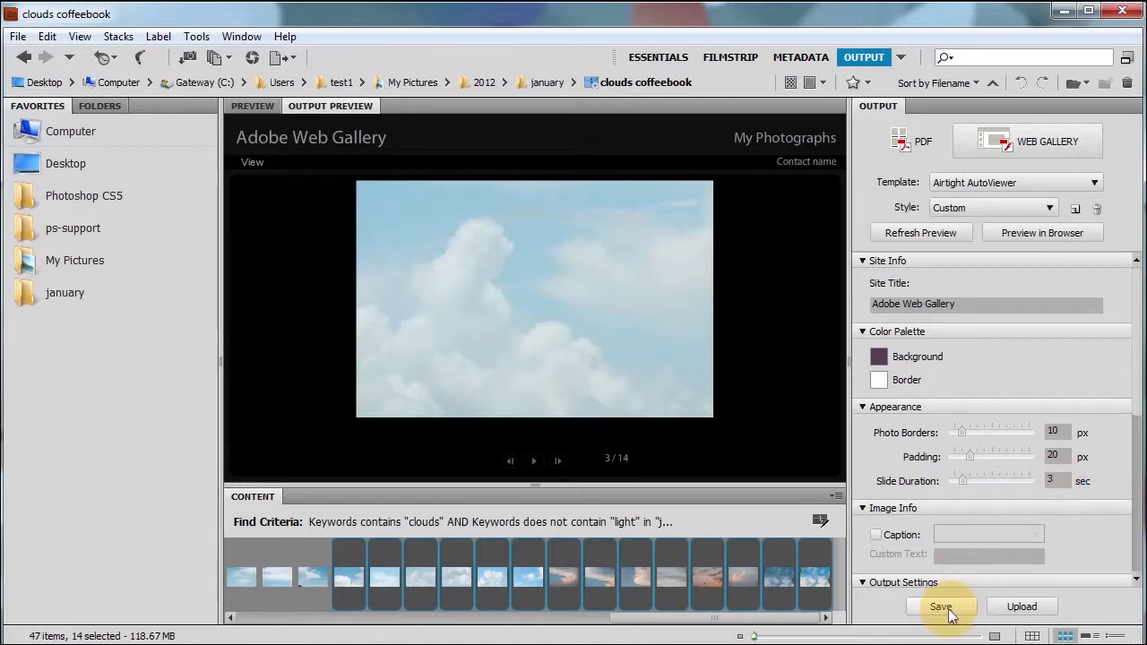
Step: Refresh the AutoViewer preview, then pause the slideshow and advance to photo four
left_click(941, 607)
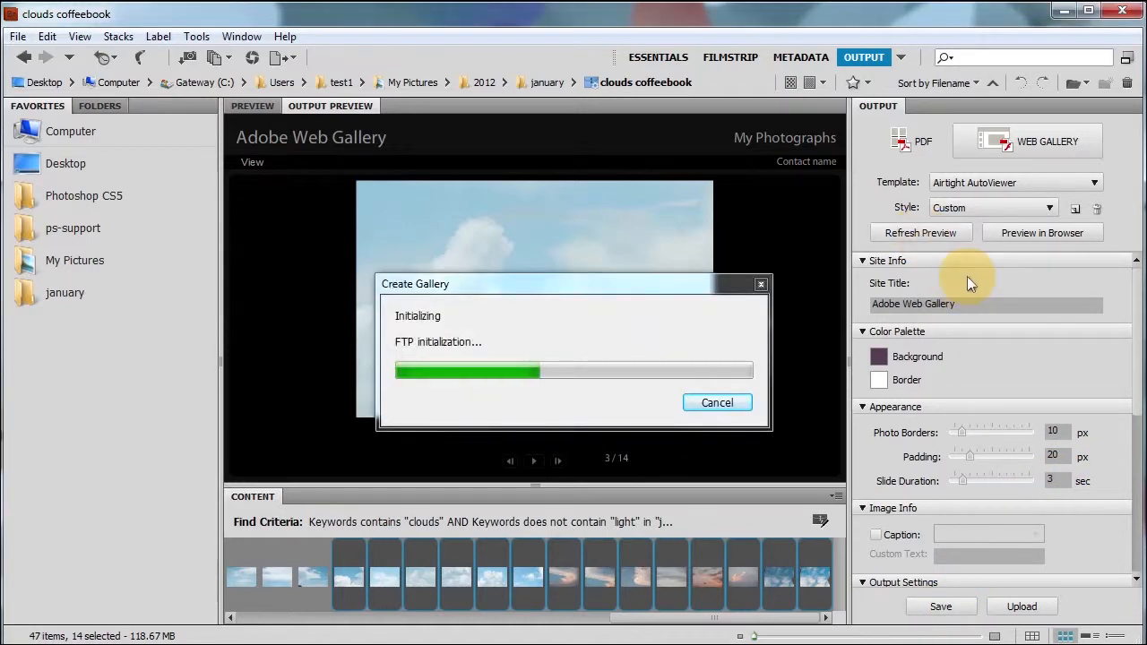
left_click(717, 402)
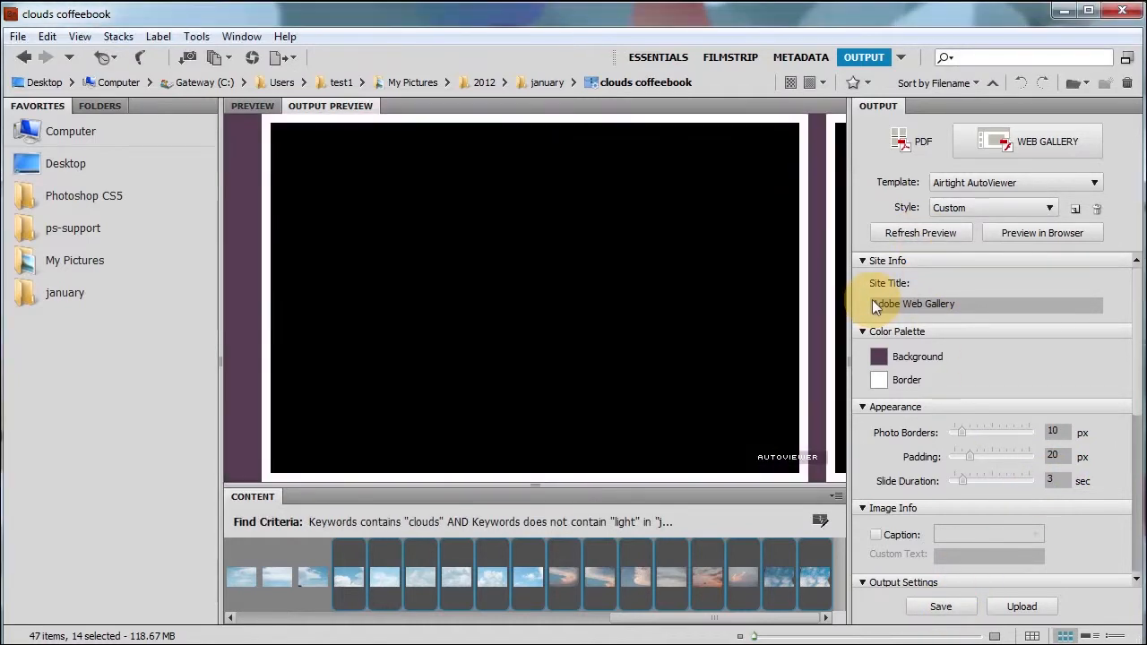
left_click(920, 232)
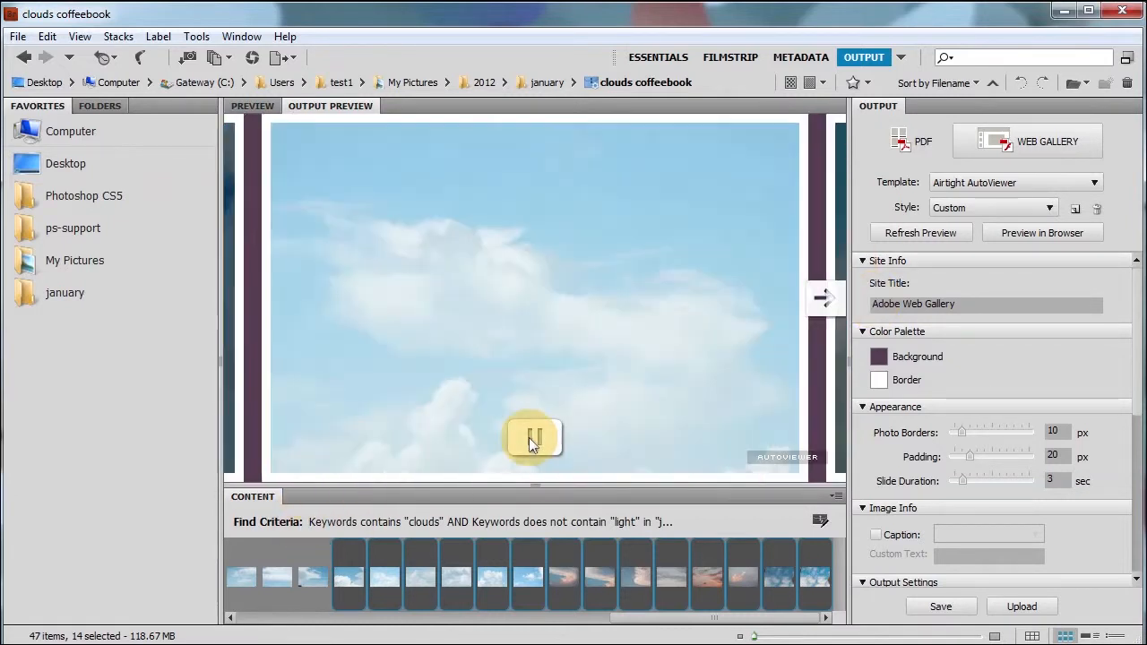
left_click(824, 298)
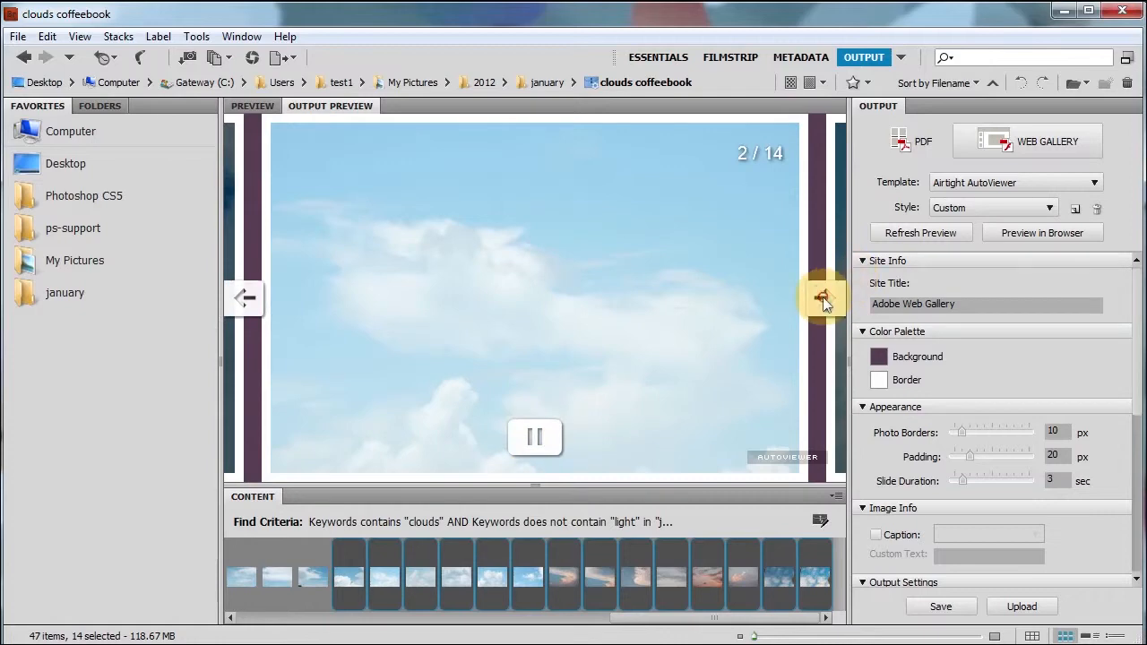
left_click(823, 296)
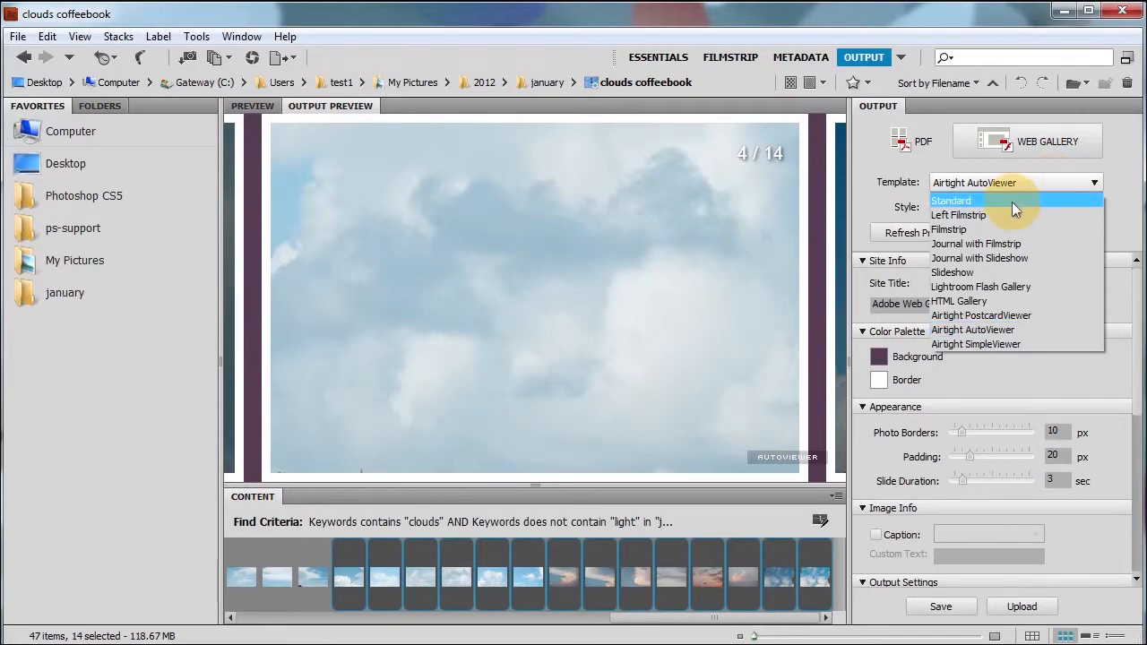
mouse_move(999, 230)
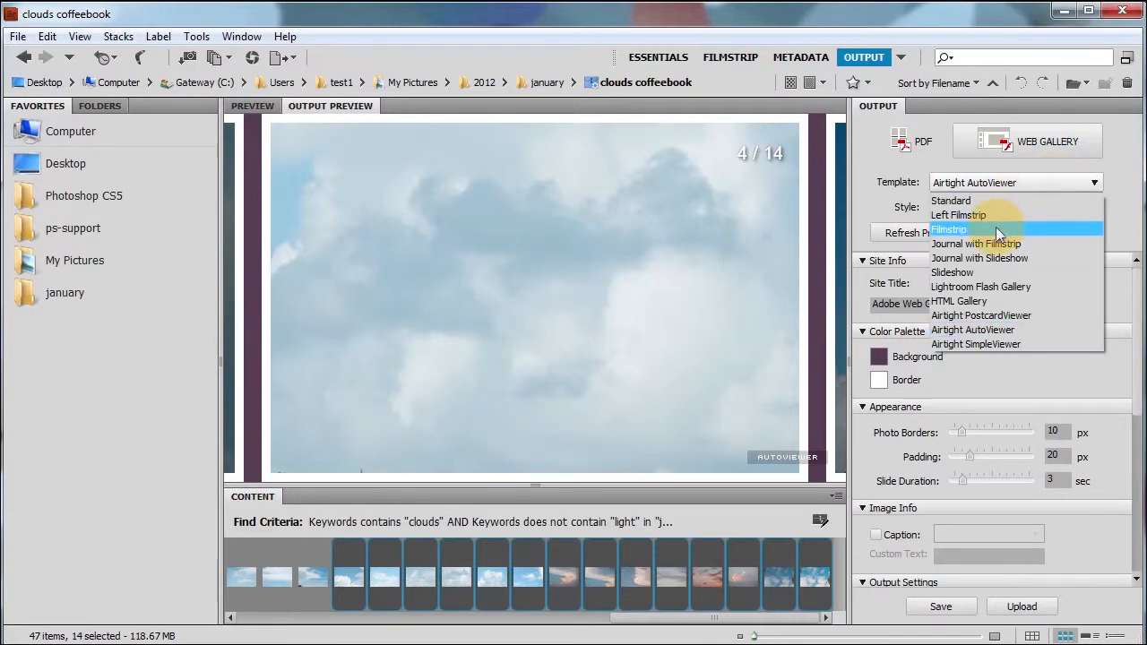
mouse_move(976, 330)
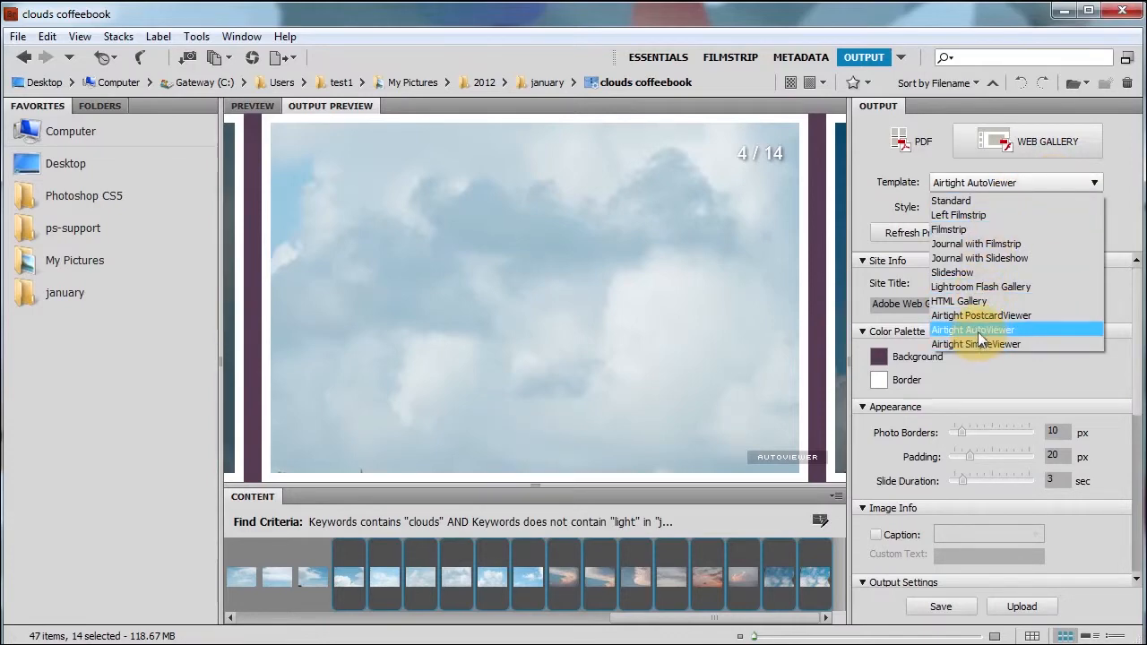
Step: Choose the Airtight PostcardViewer template and raise the columns from 3 to 5
left_click(981, 315)
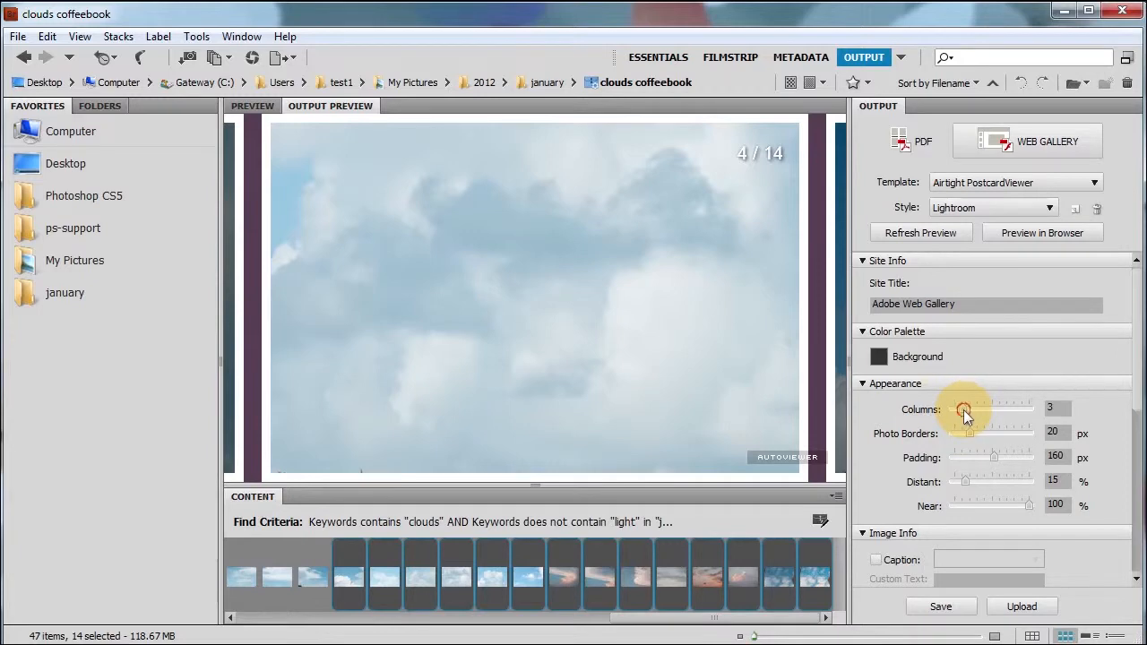
left_click_drag(966, 408, 990, 409)
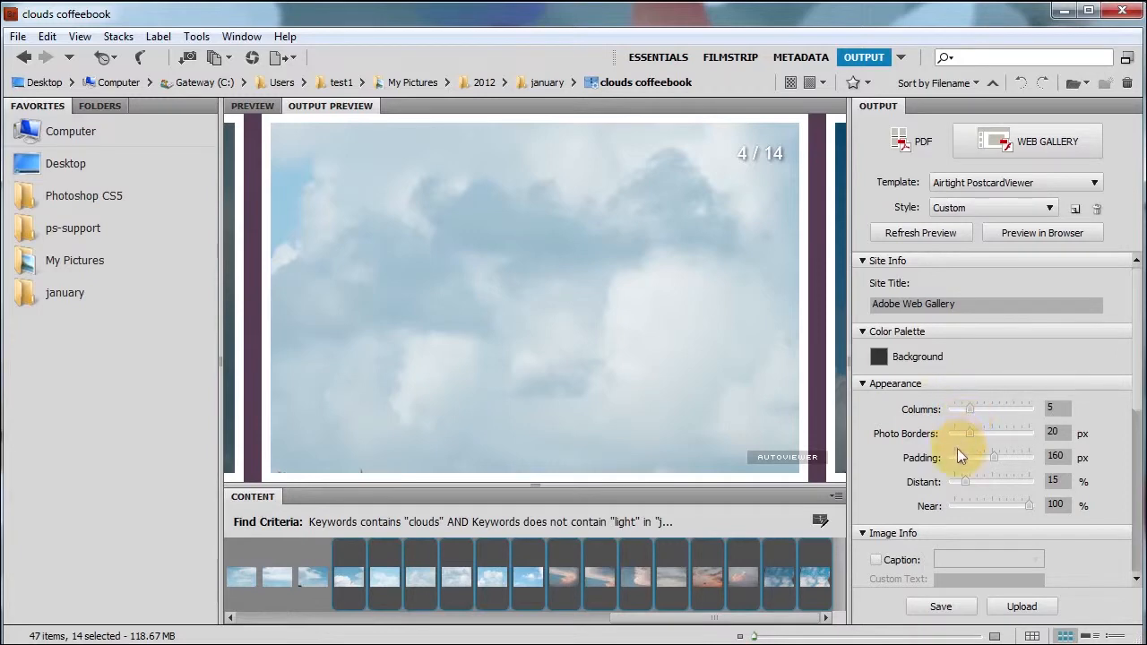
mouse_move(941, 509)
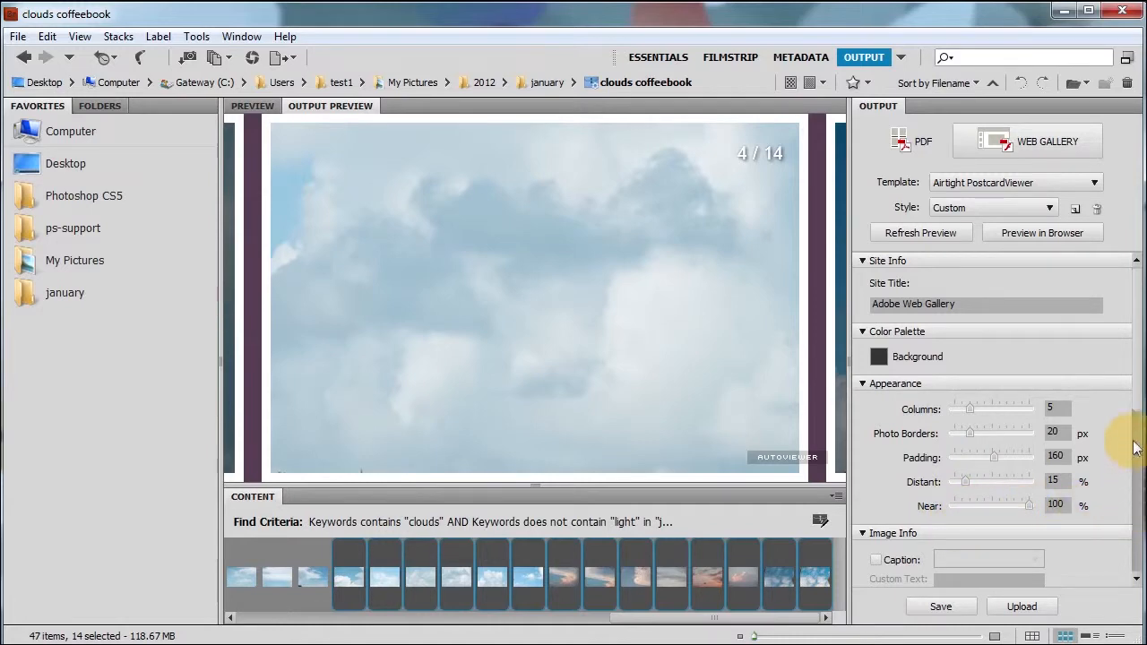
scroll("down", 3)
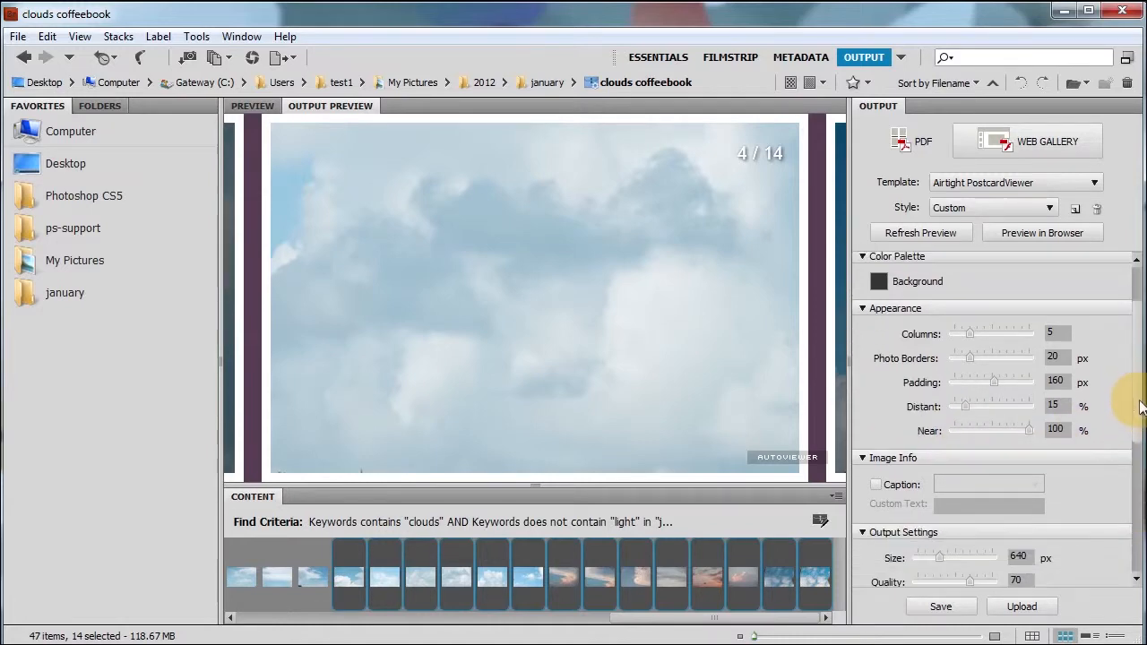
Step: Refresh the PostcardViewer preview and open it in a web browser
left_click(1021, 606)
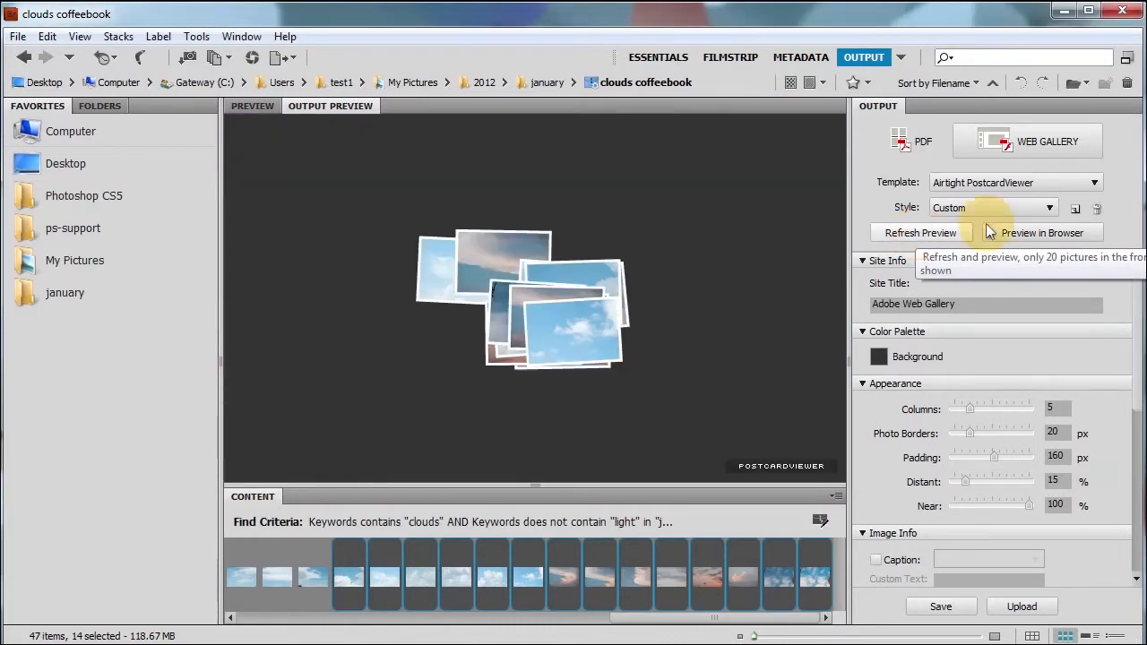
left_click(921, 233)
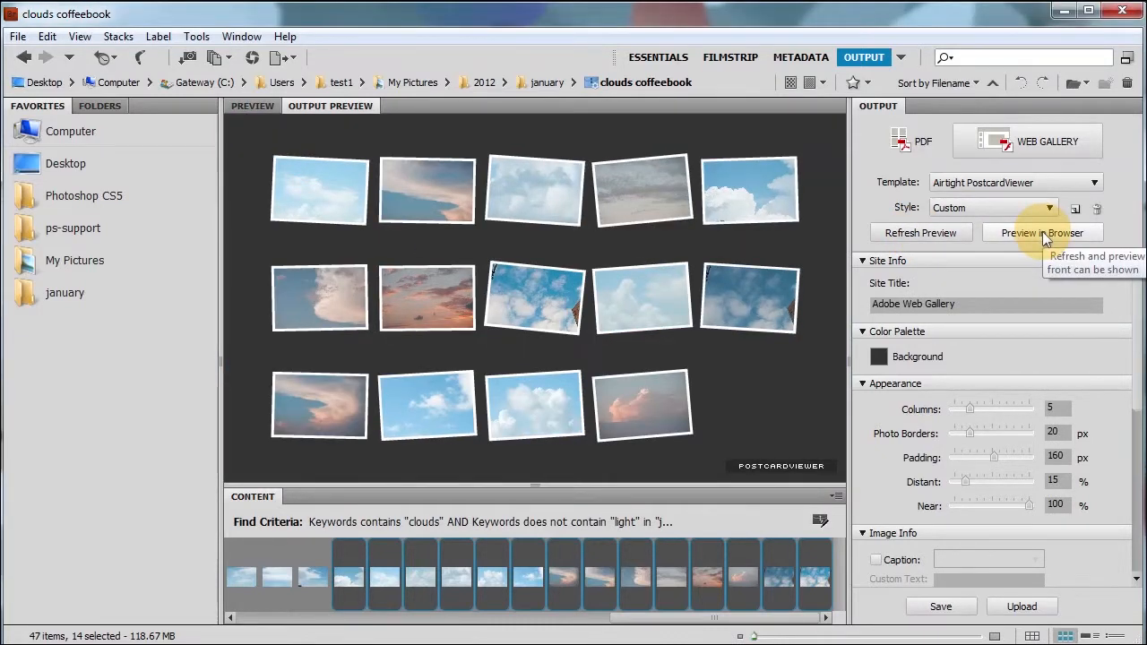
mouse_move(1030, 242)
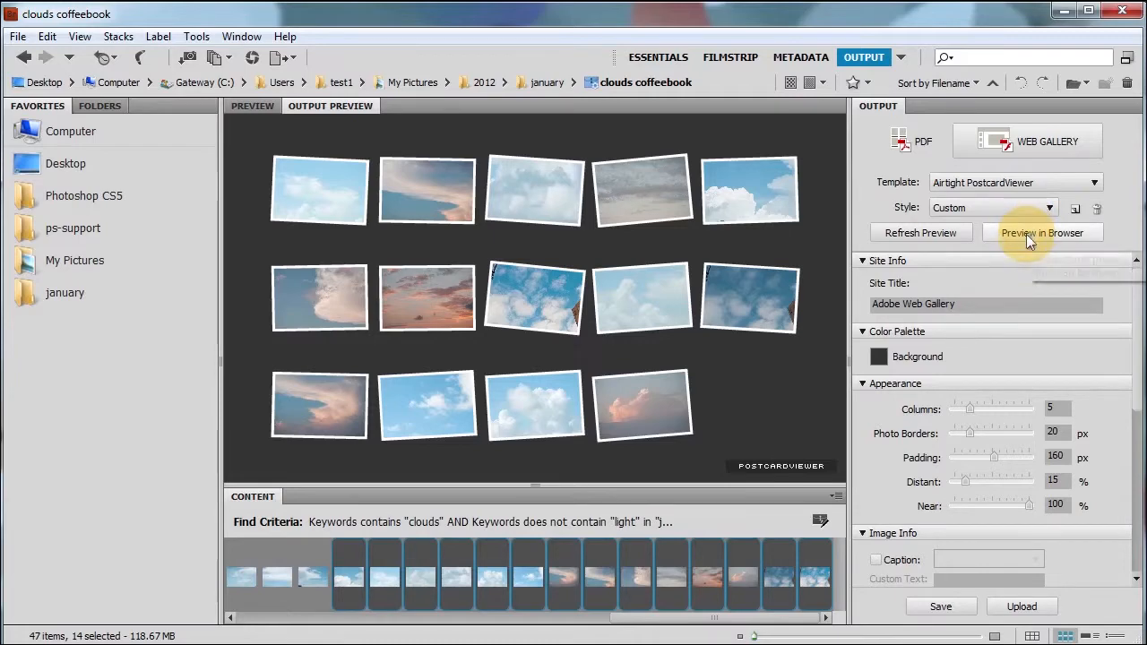
left_click(1043, 232)
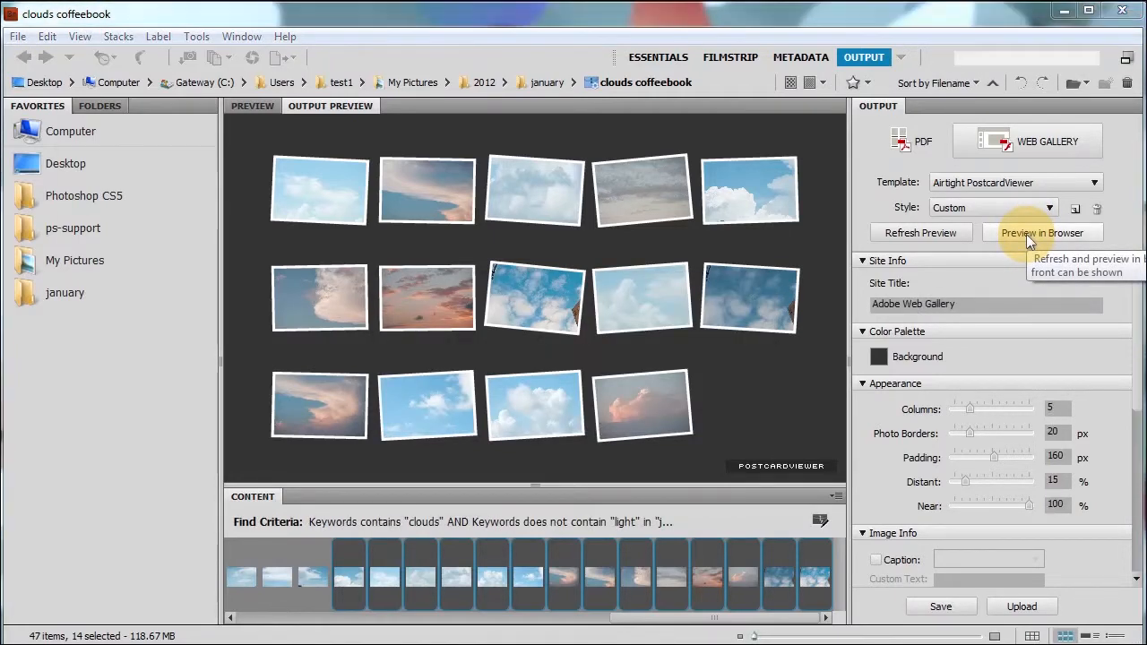
left_click(1042, 233)
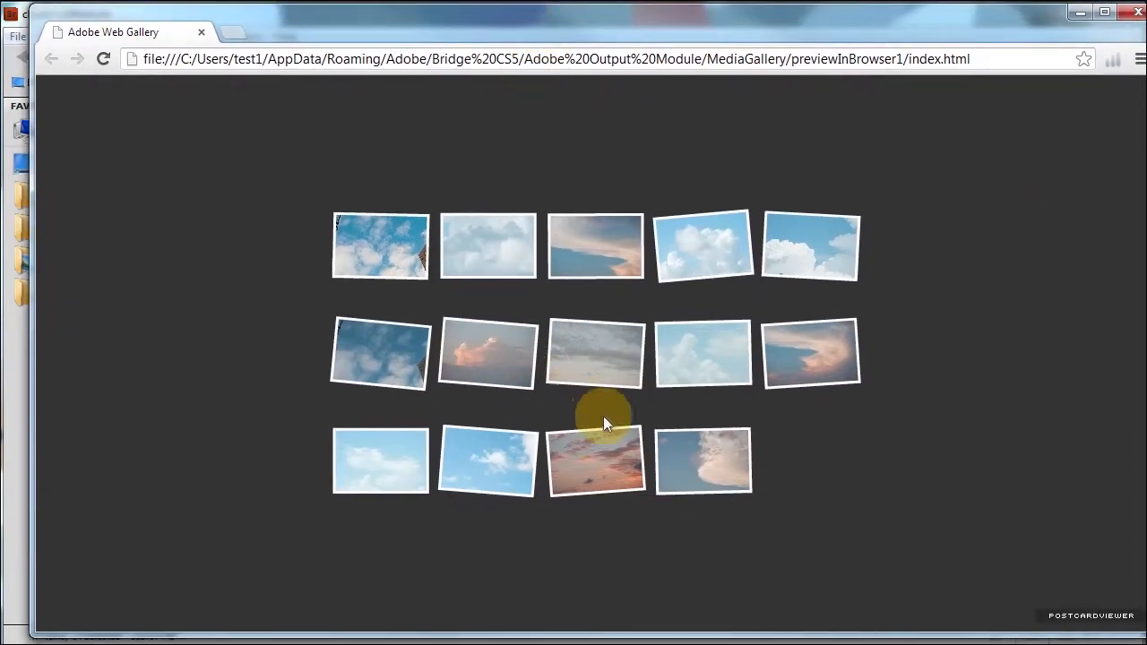
Step: Enlarge the pink sunset cloud photo in the PostcardViewer gallery in Chrome
left_click(595, 462)
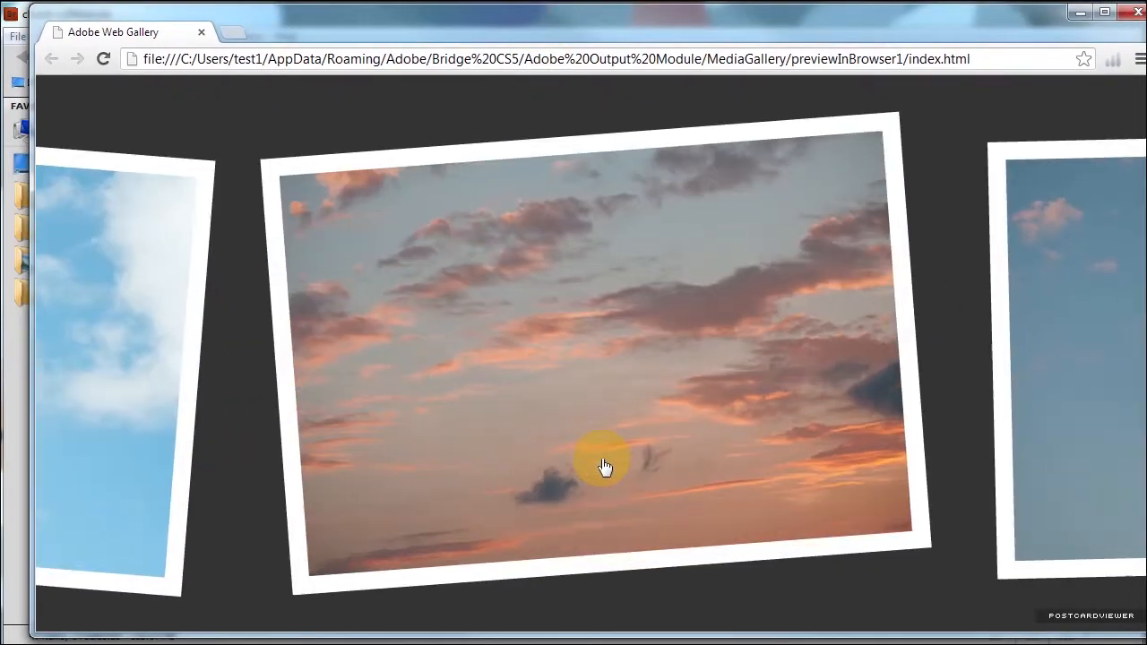
mouse_move(623, 418)
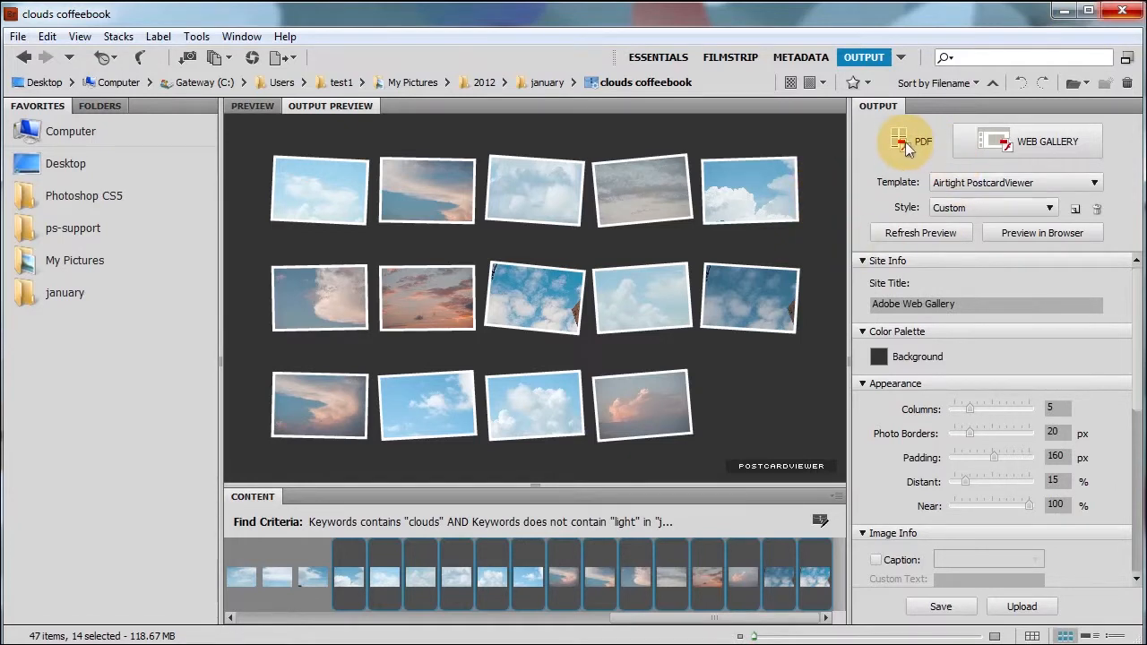
Step: Set the output type to PDF with a custom dark purple page background
left_click(905, 141)
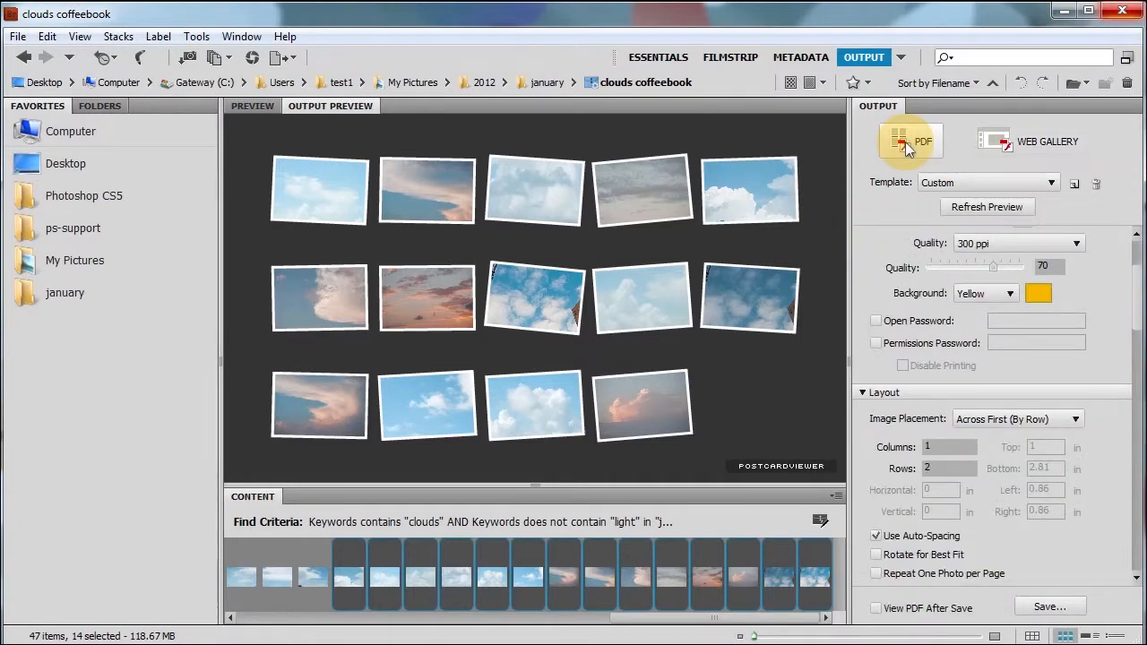
left_click(985, 293)
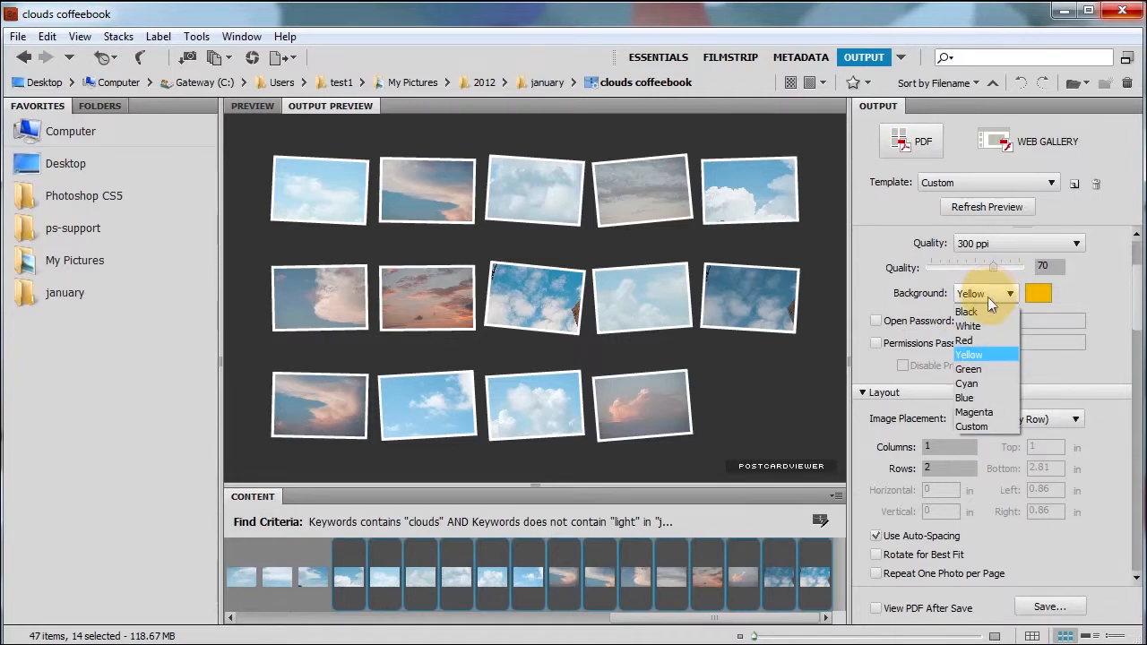
left_click(973, 412)
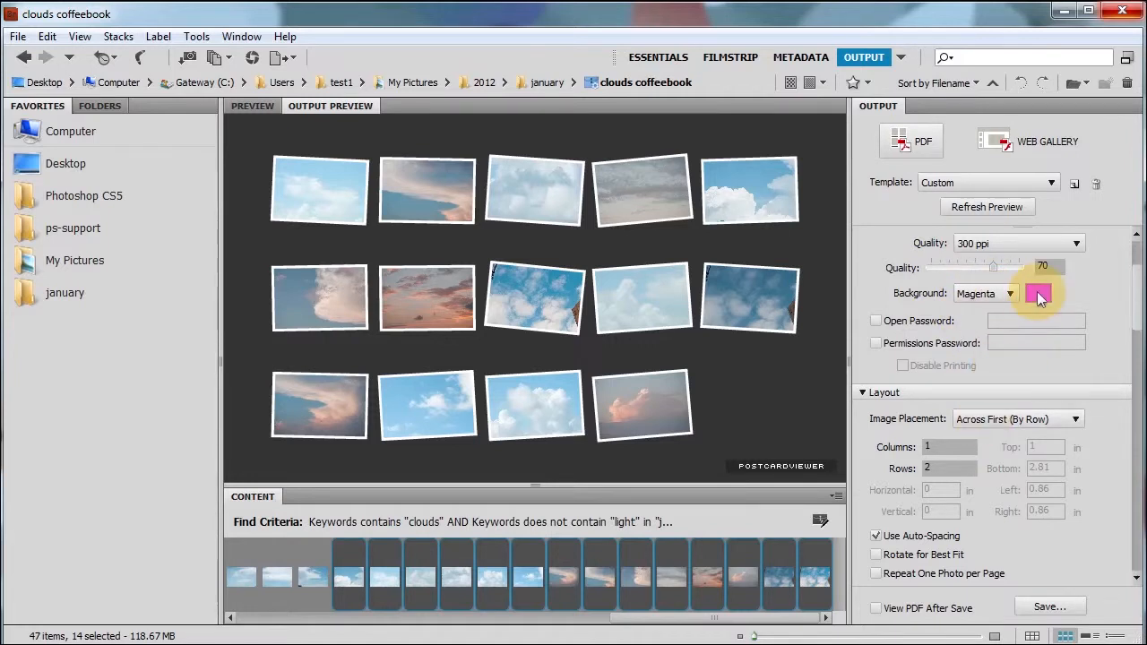
left_click(1038, 293)
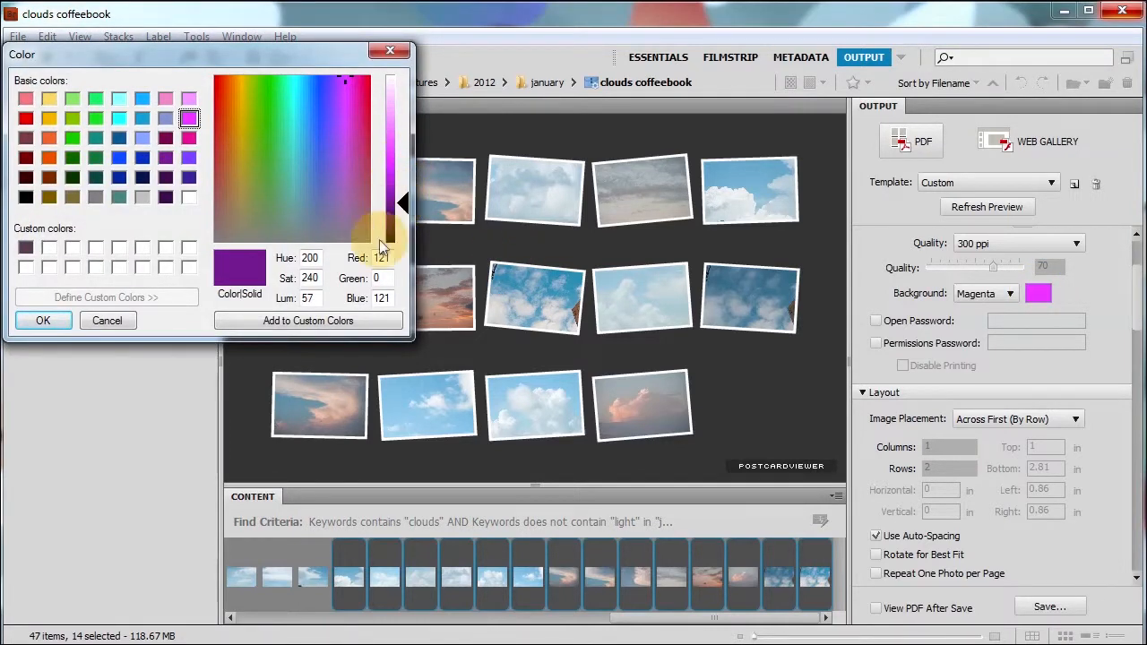
left_click(106, 319)
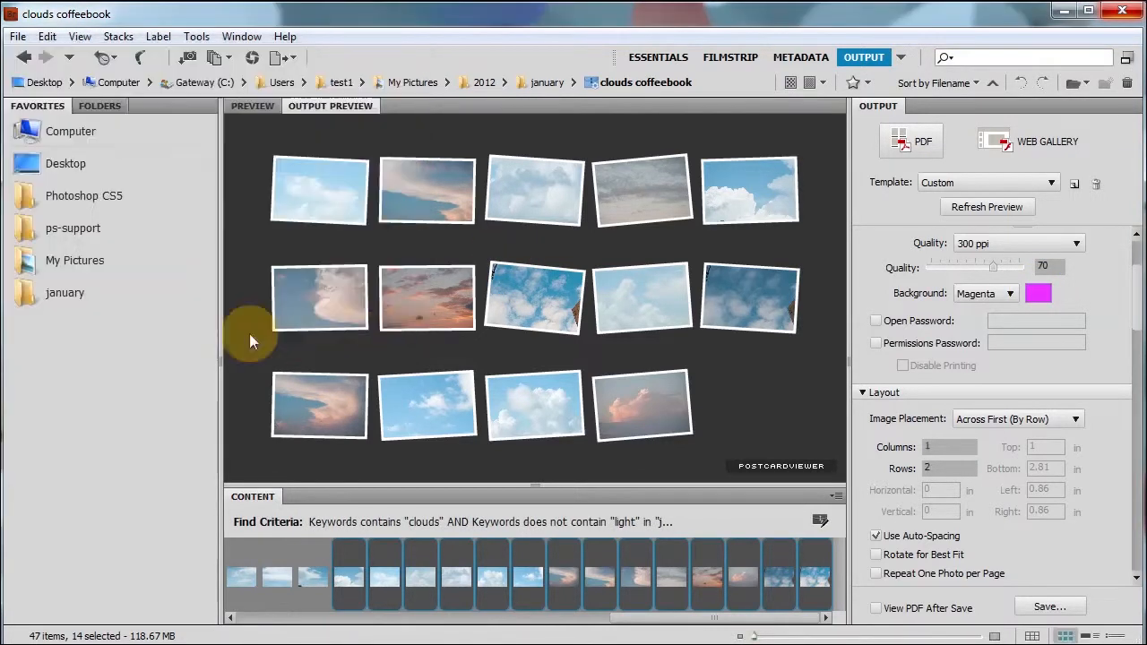
left_click(985, 293)
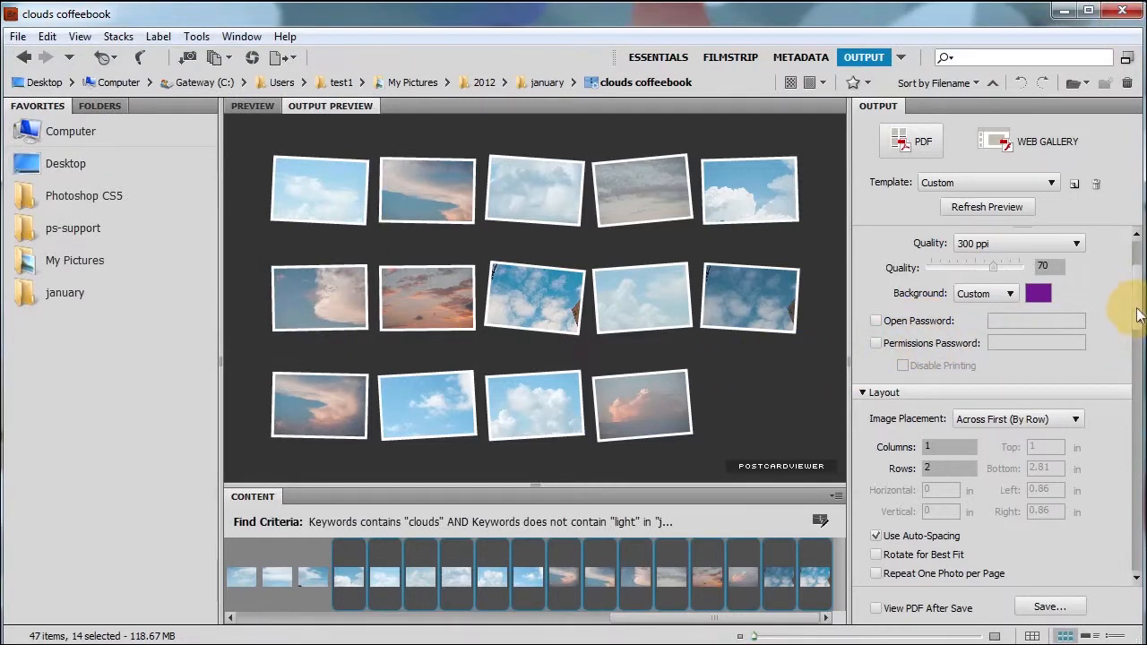
Step: Refresh the PDF preview, then change the page background from purple to Black
left_click(886, 234)
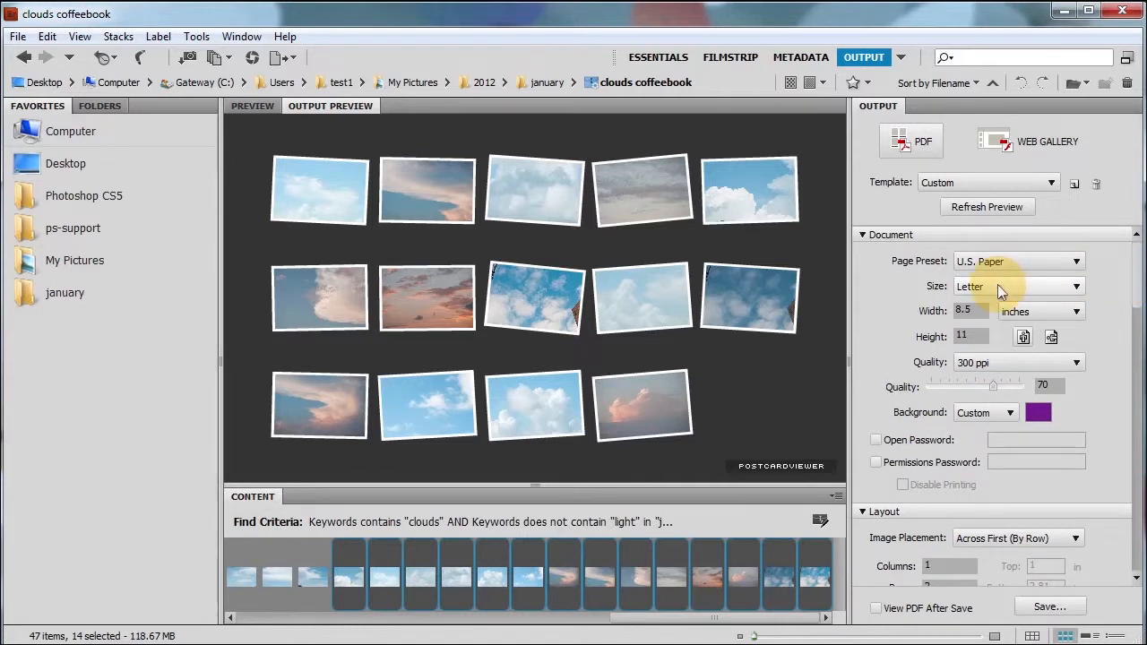
mouse_move(1106, 360)
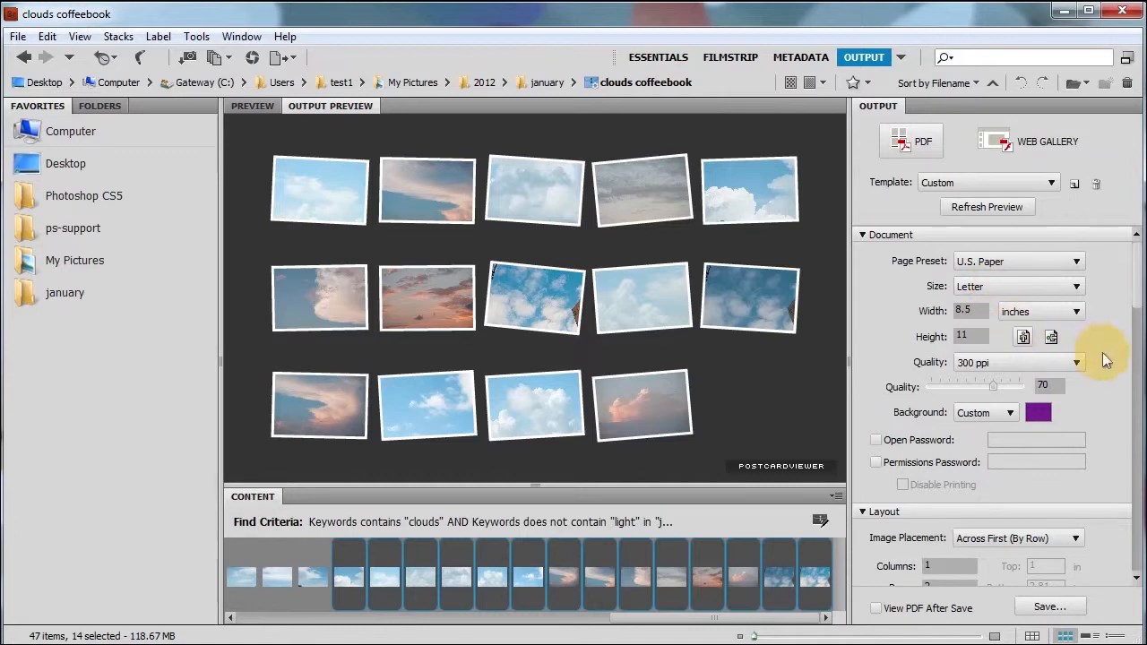
mouse_move(1139, 278)
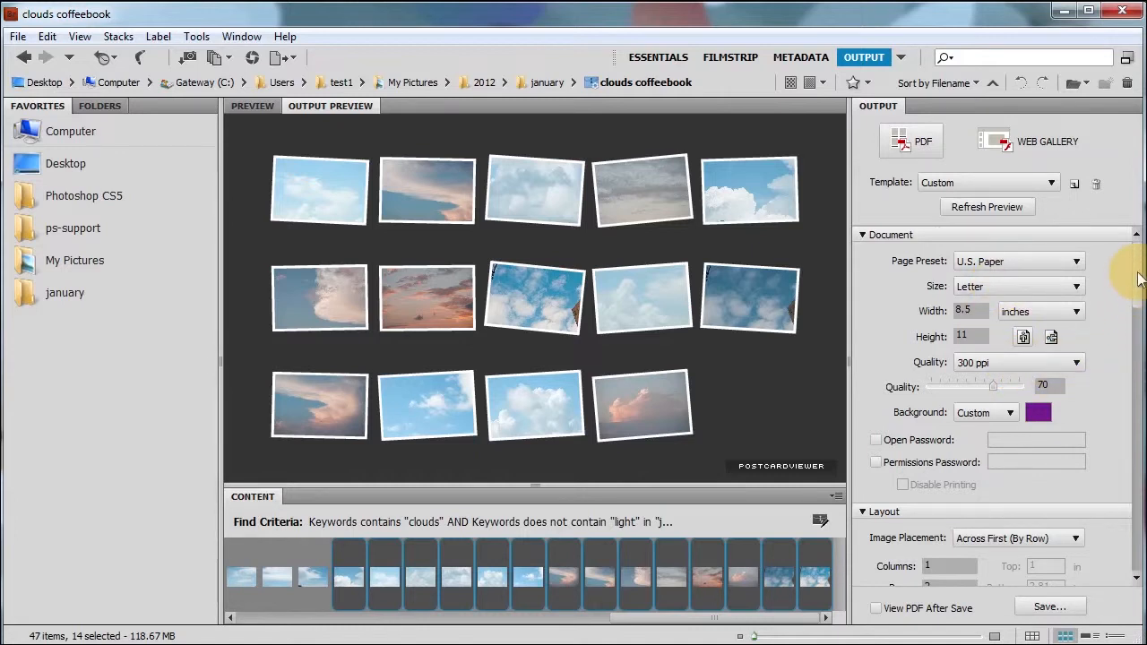
scroll("down", 3)
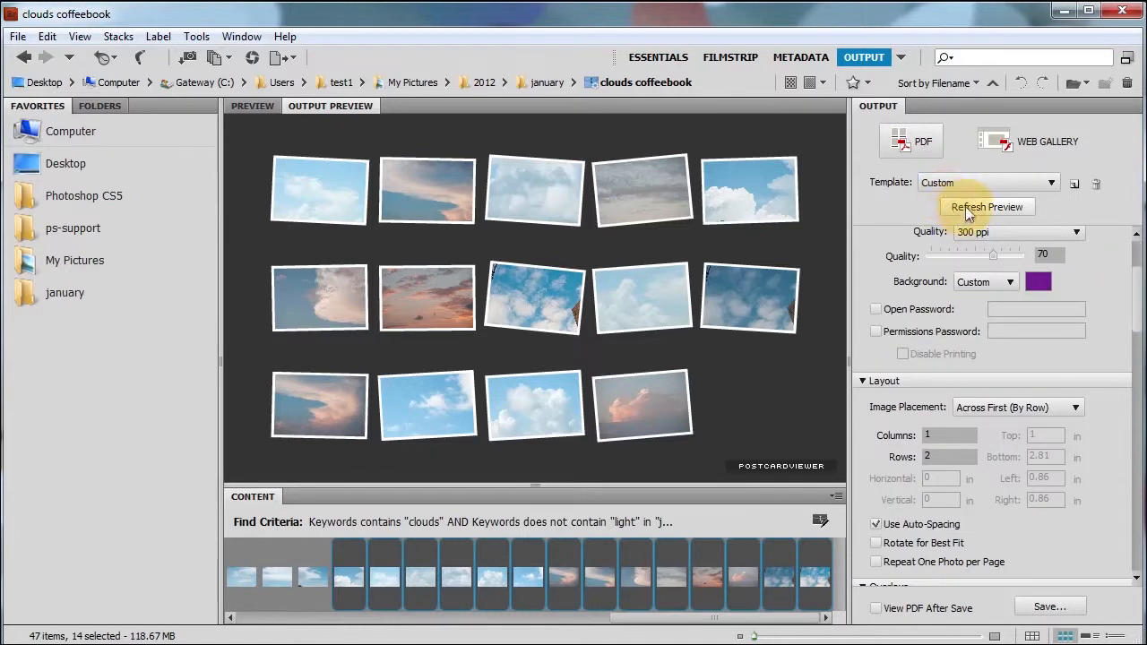
left_click(987, 207)
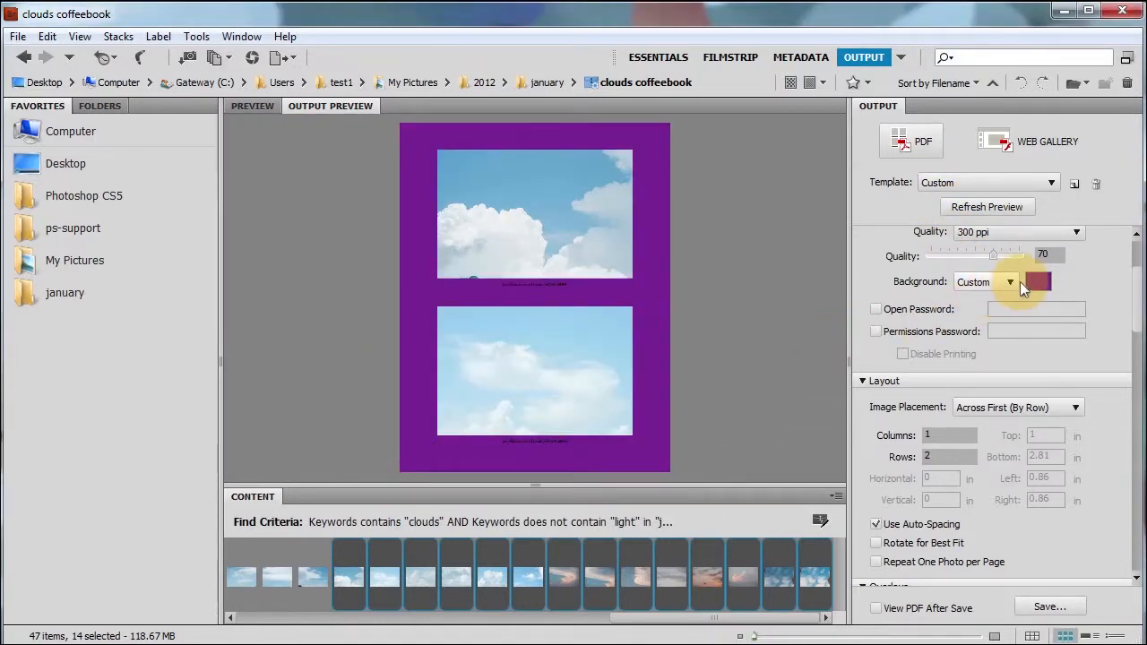
left_click(1010, 281)
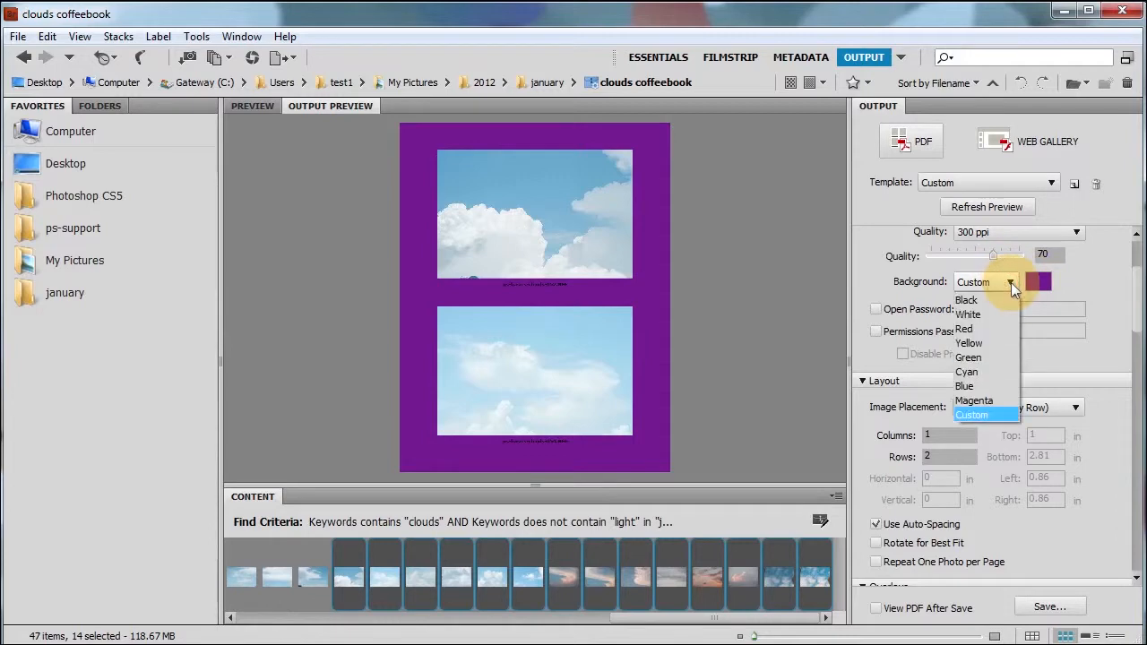
left_click(967, 300)
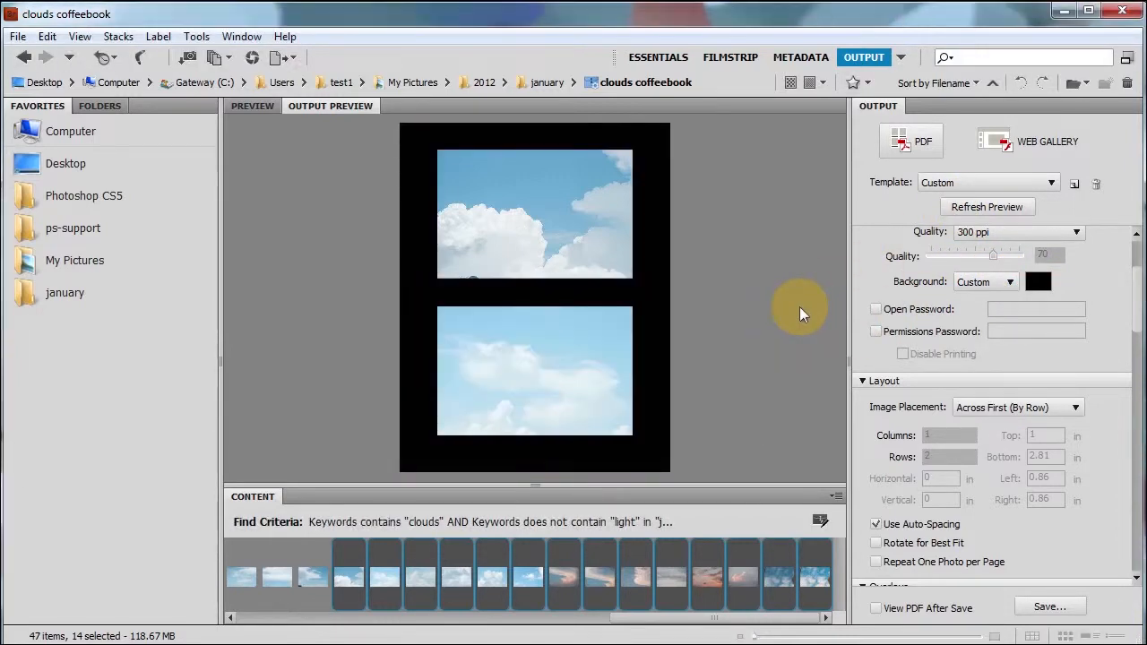
mouse_move(490, 204)
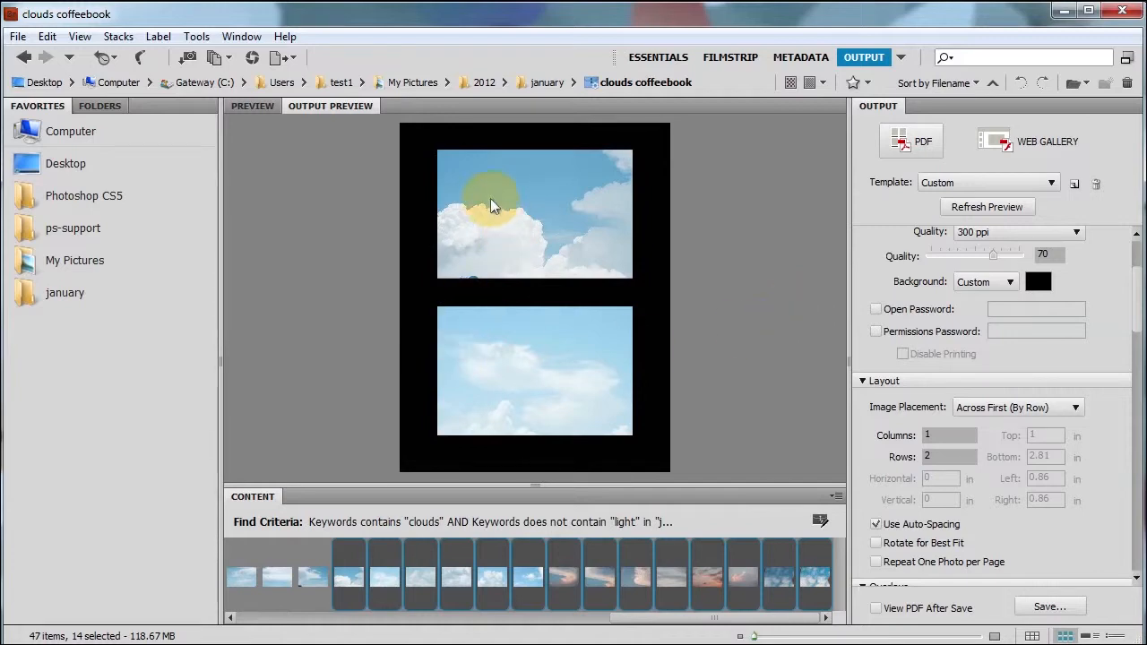
mouse_move(412, 263)
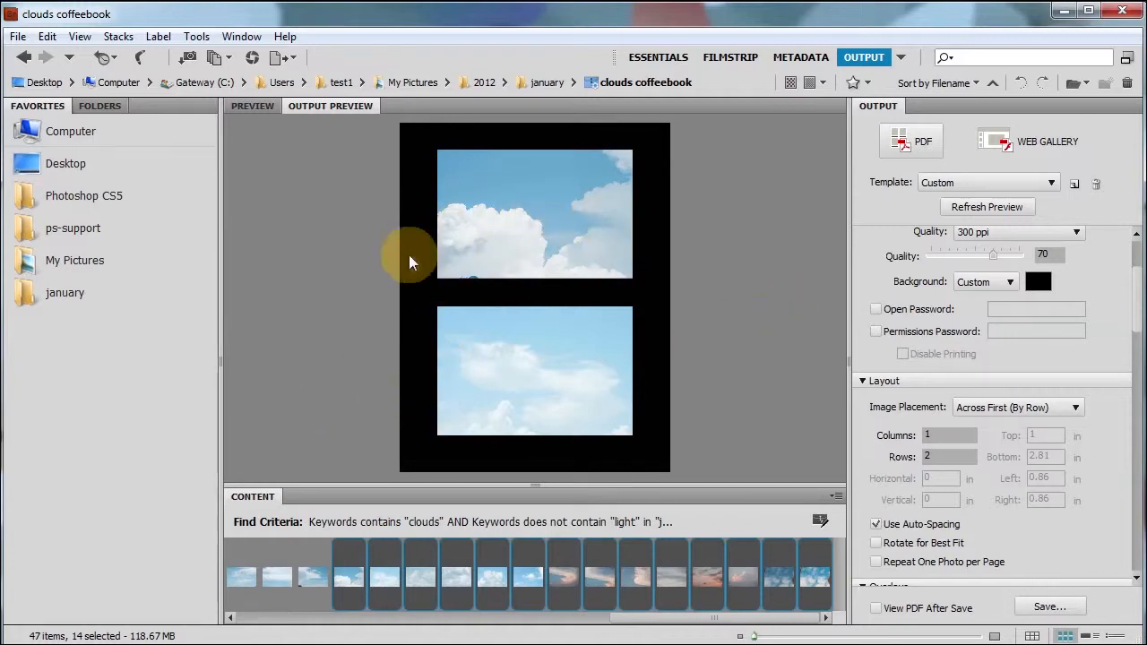
mouse_move(408, 350)
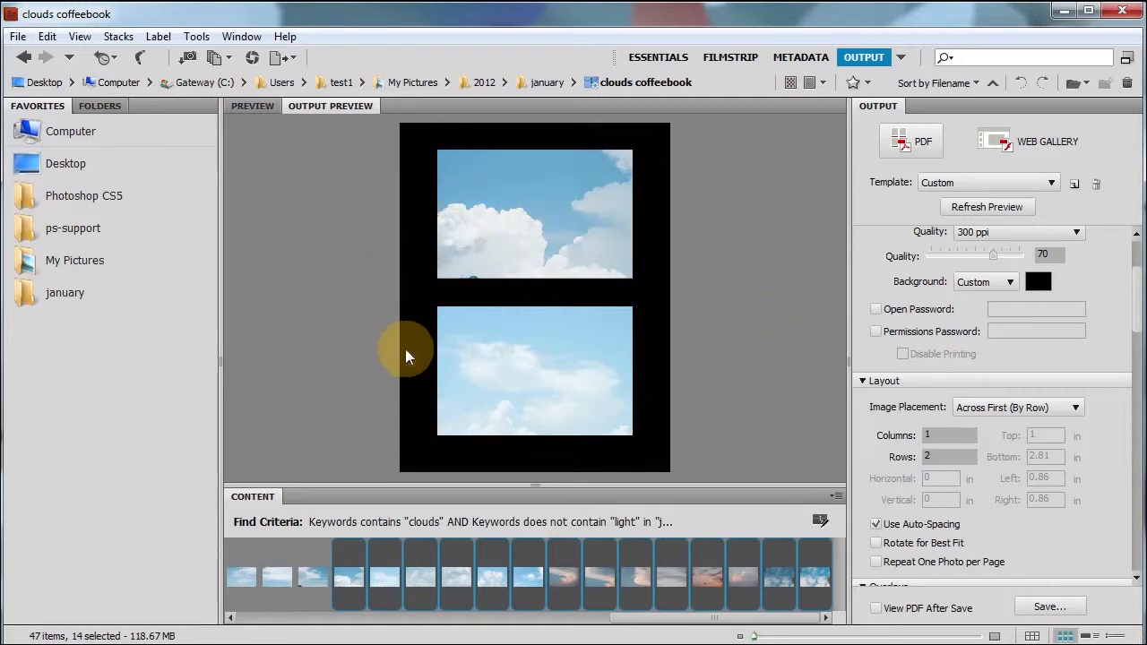
mouse_move(1066, 316)
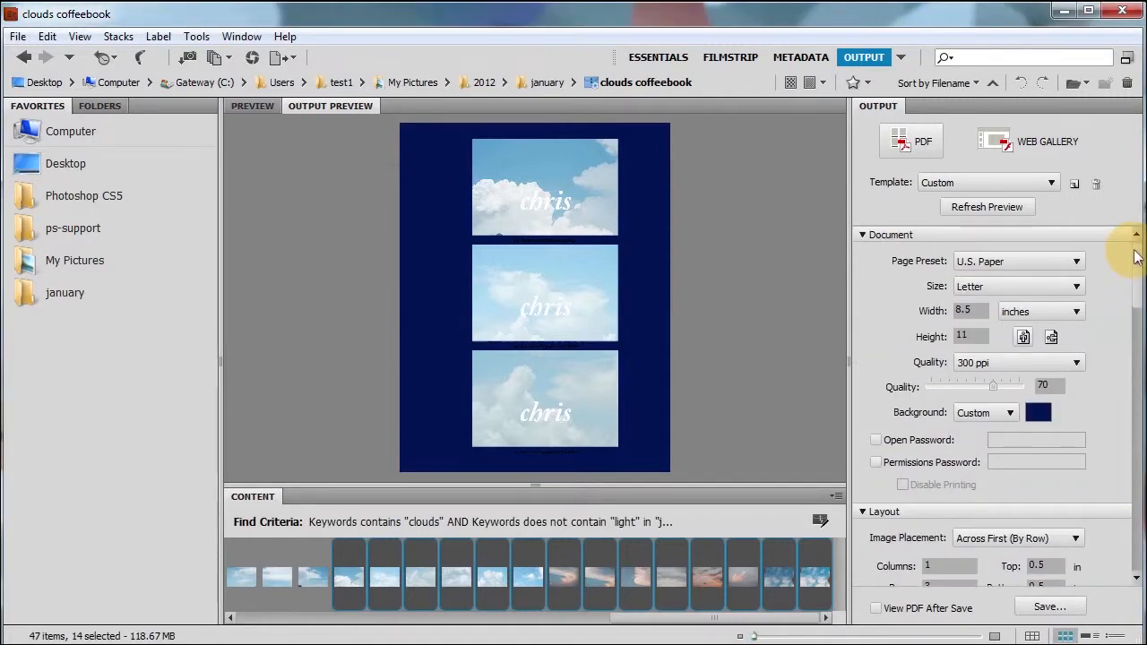
mouse_move(1037, 275)
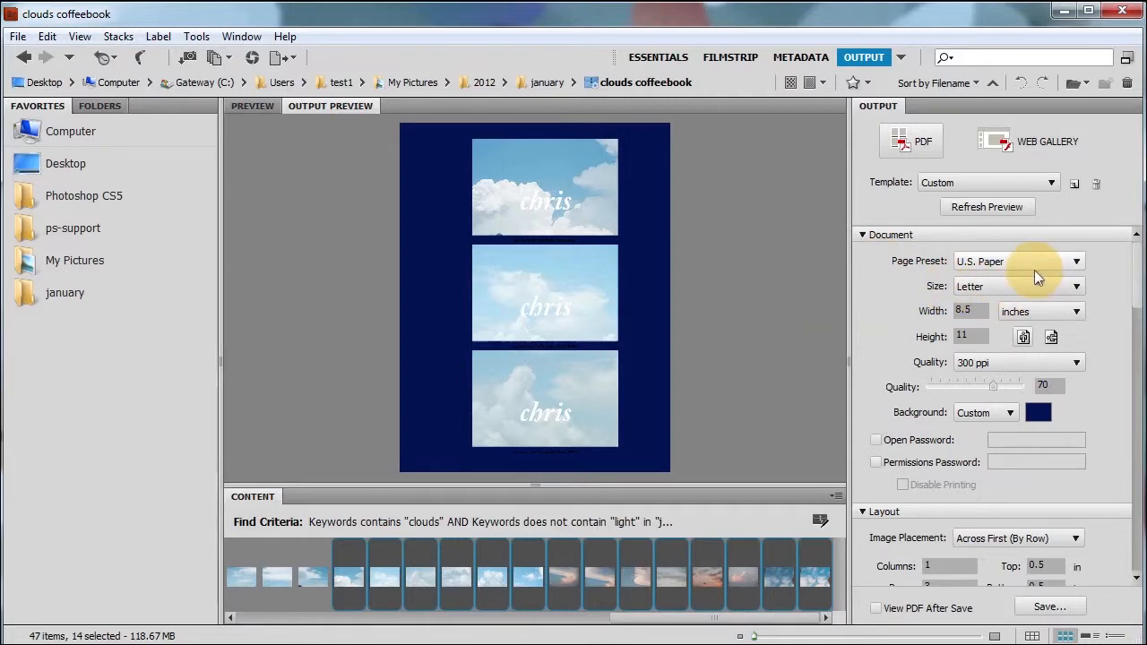
mouse_move(1098, 397)
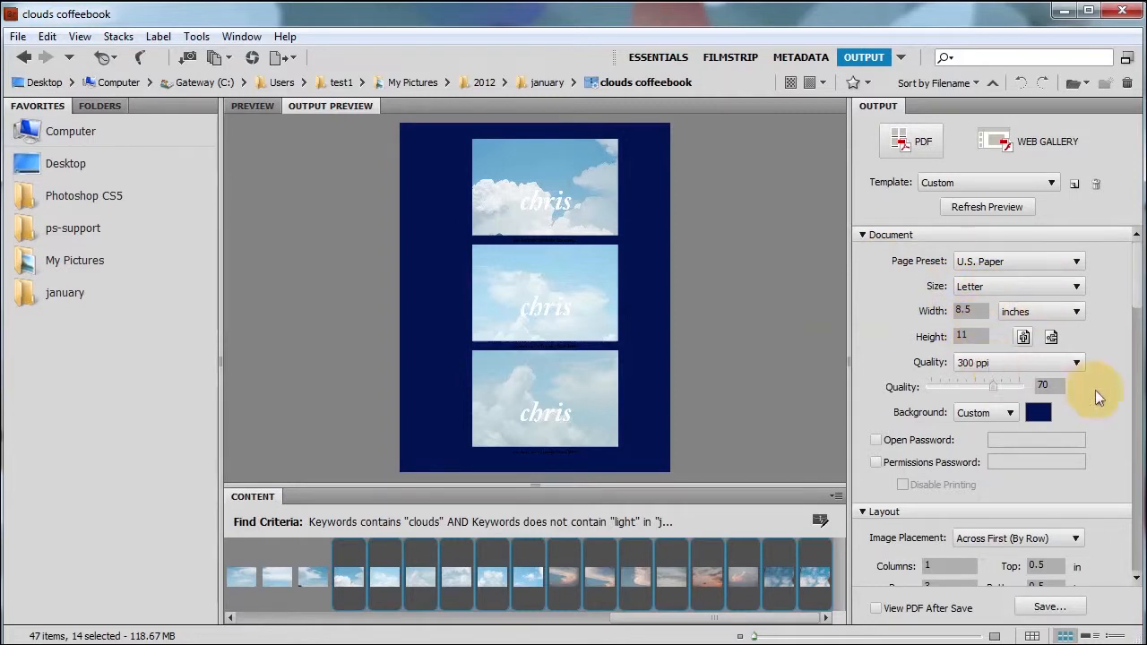
mouse_move(1138, 296)
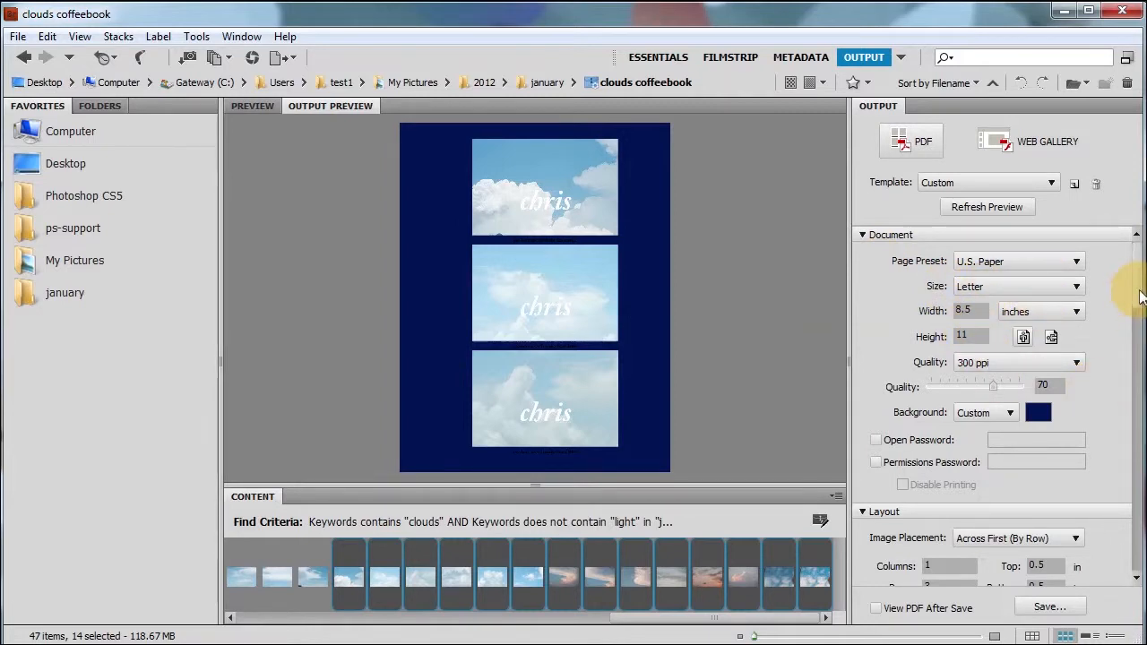
scroll("down", 3)
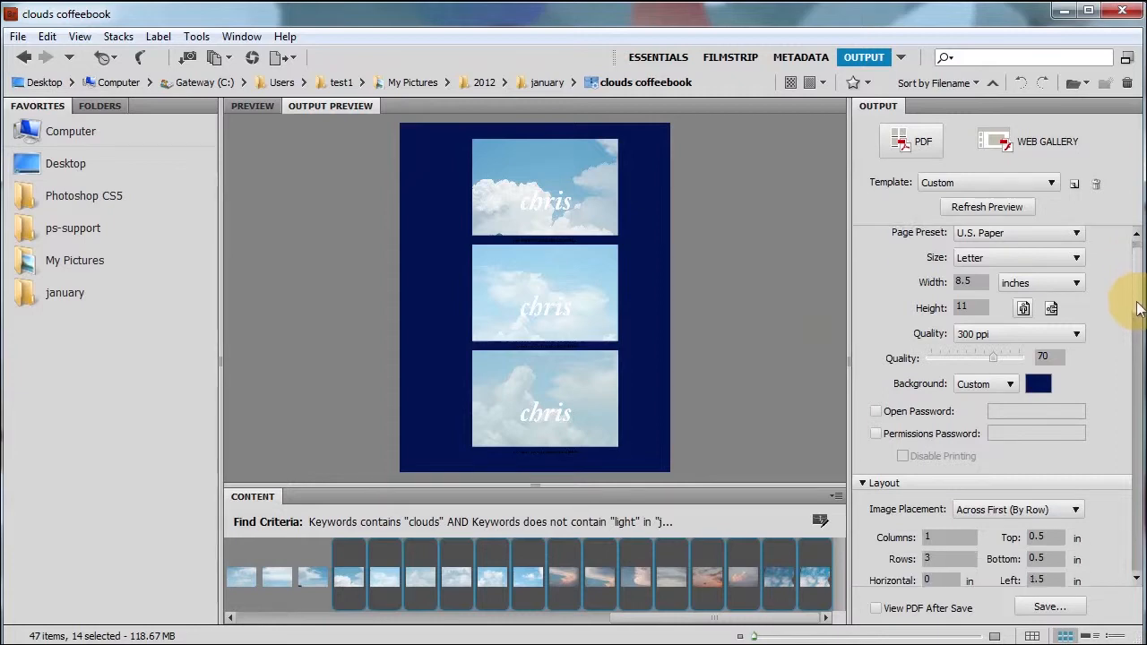
scroll("down", 3)
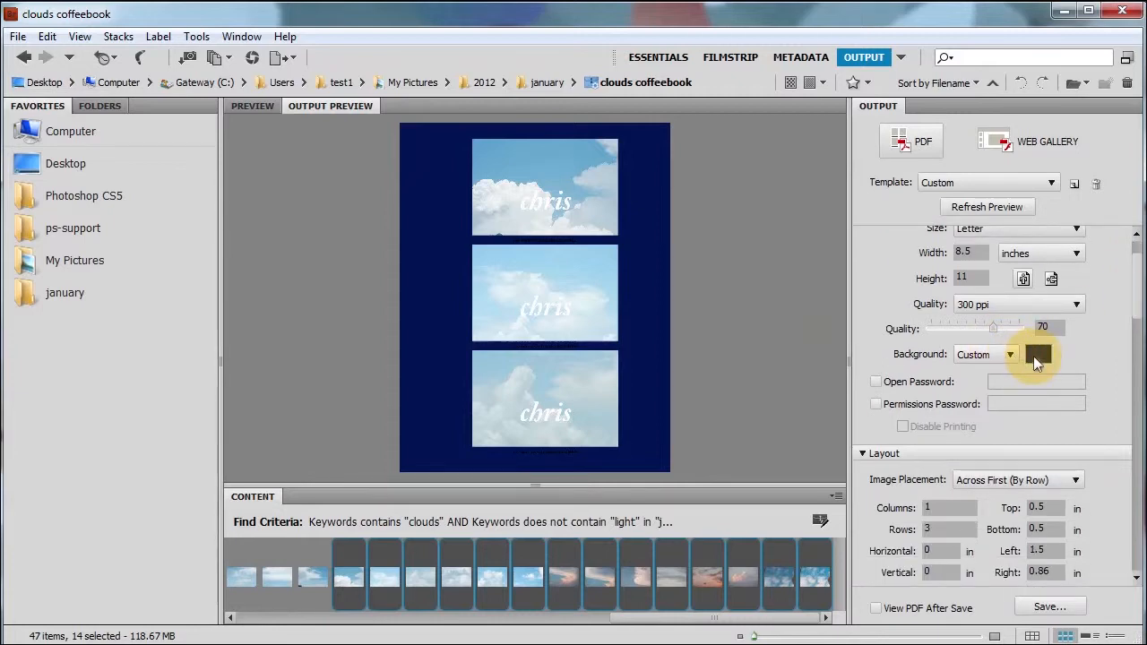
left_click(1037, 354)
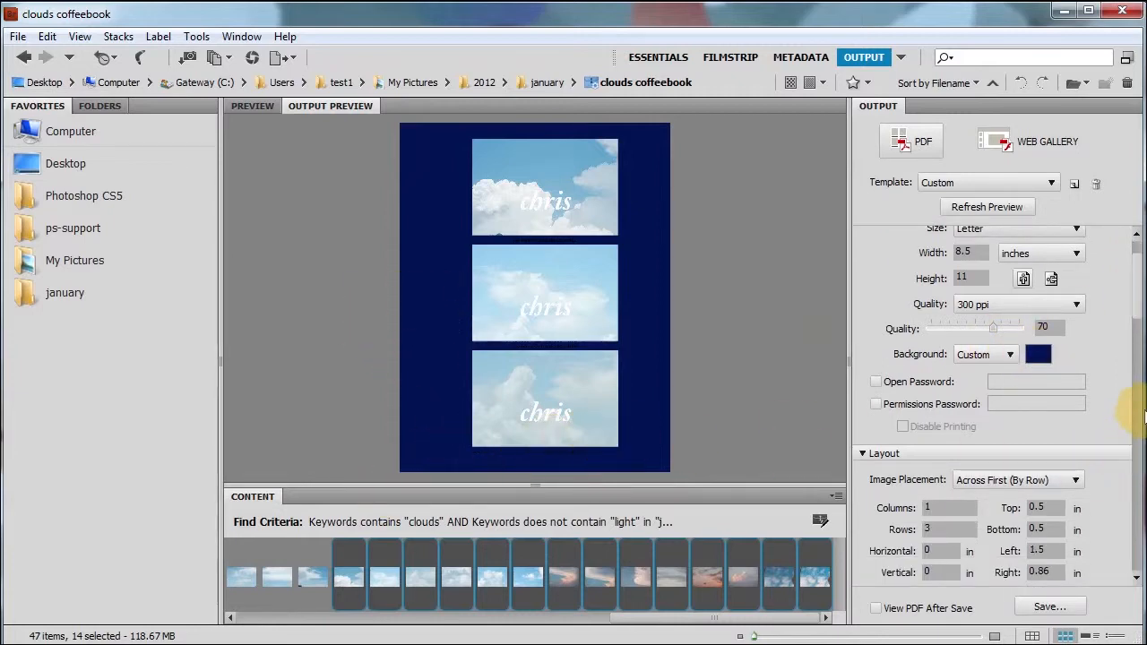
scroll("down", 3)
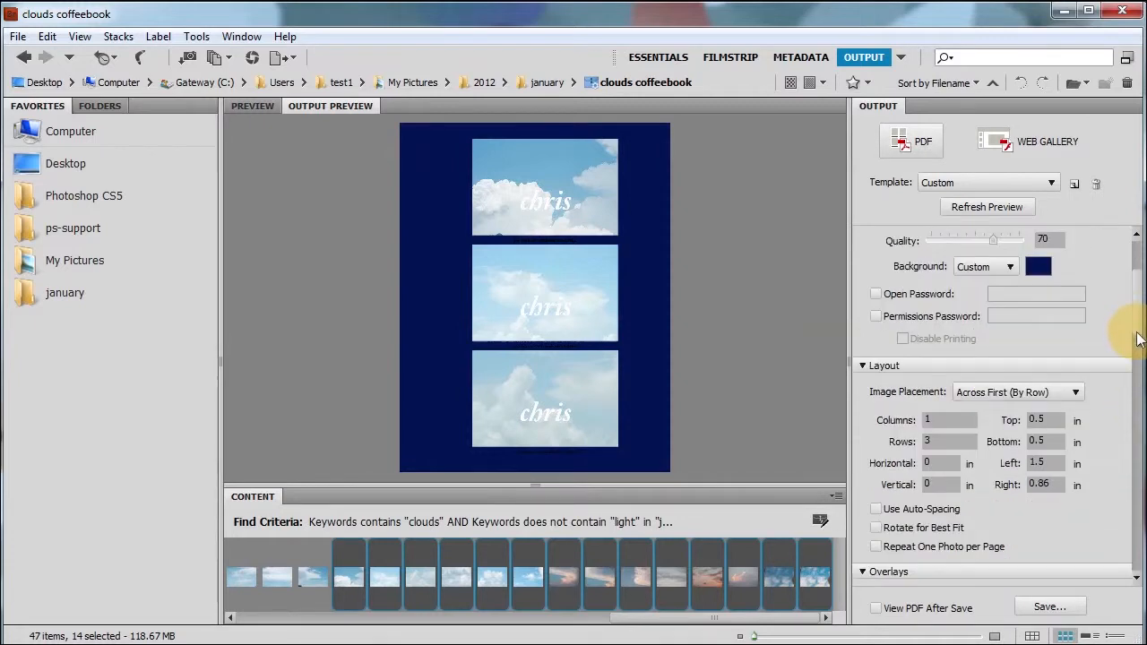
scroll("down", 3)
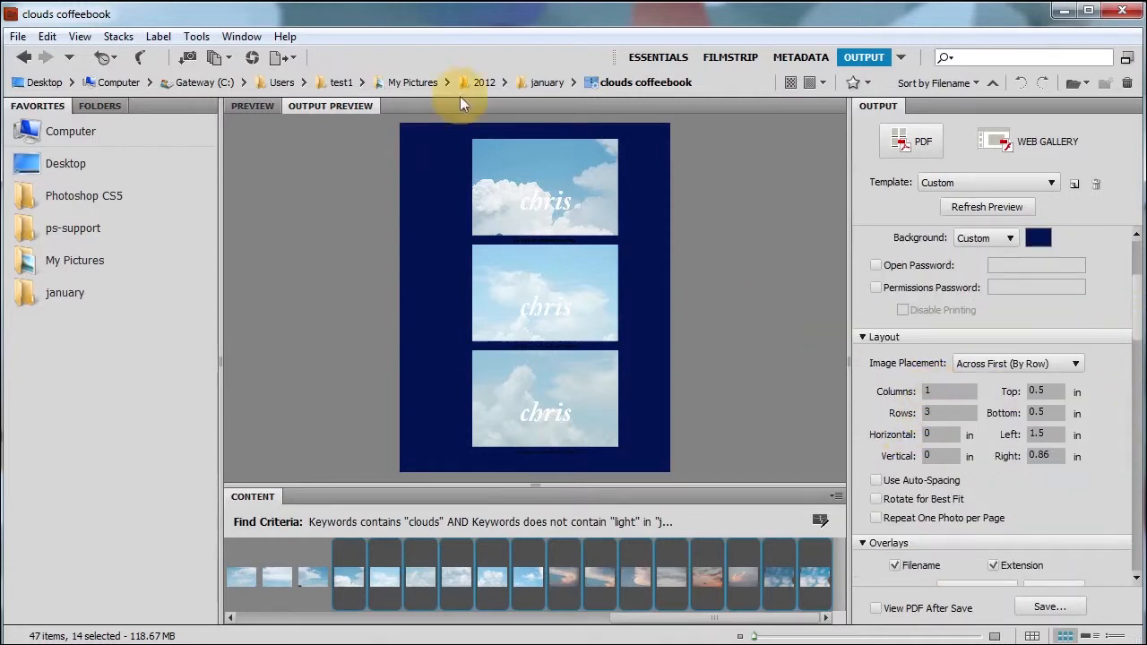
mouse_move(457, 289)
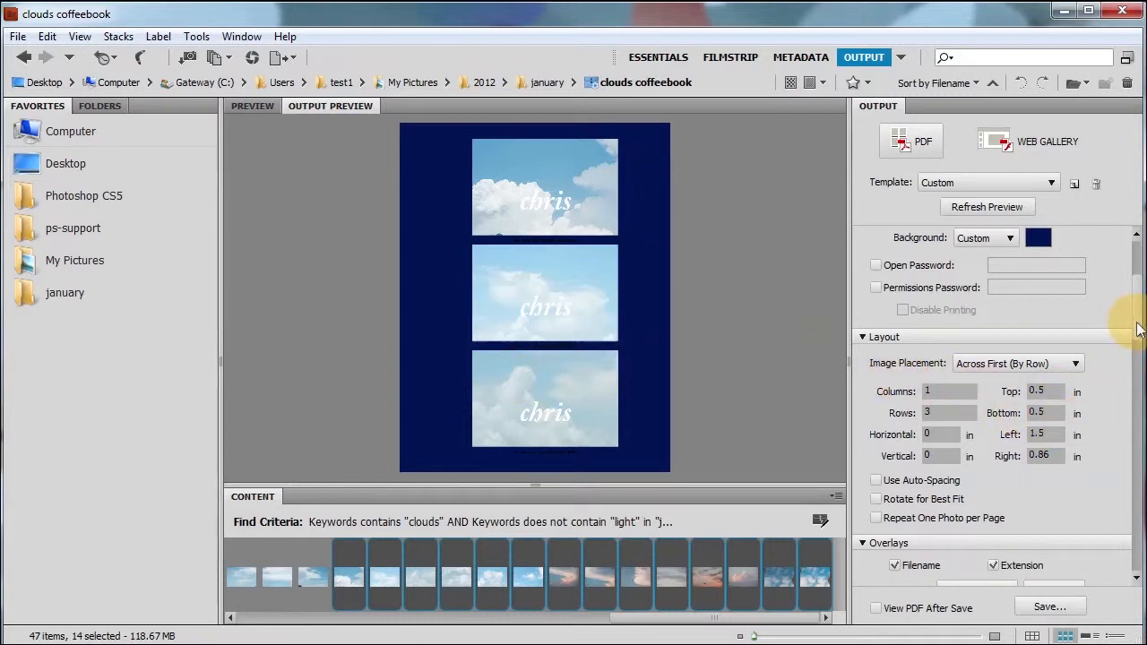
scroll("down", 3)
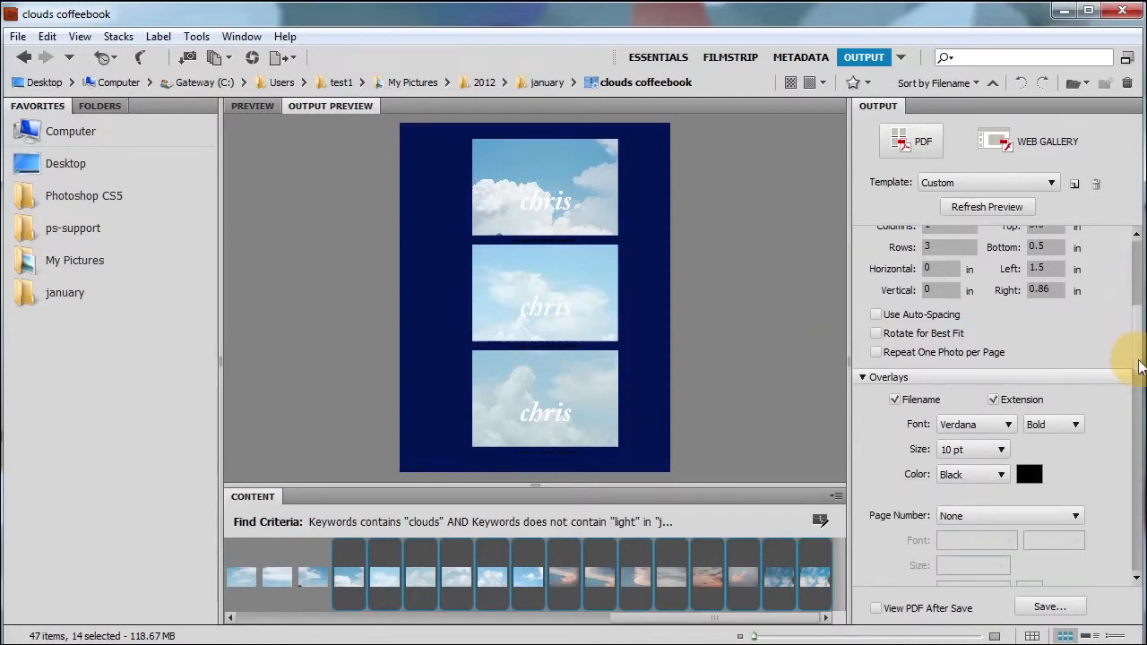
scroll("down", 3)
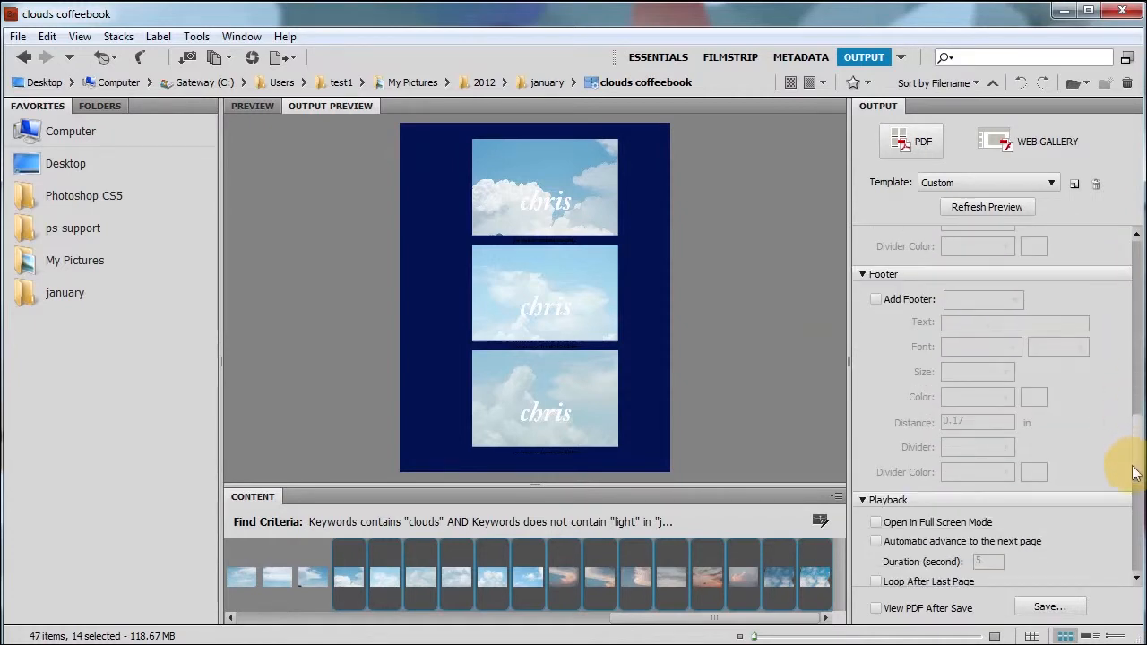
scroll("down", 3)
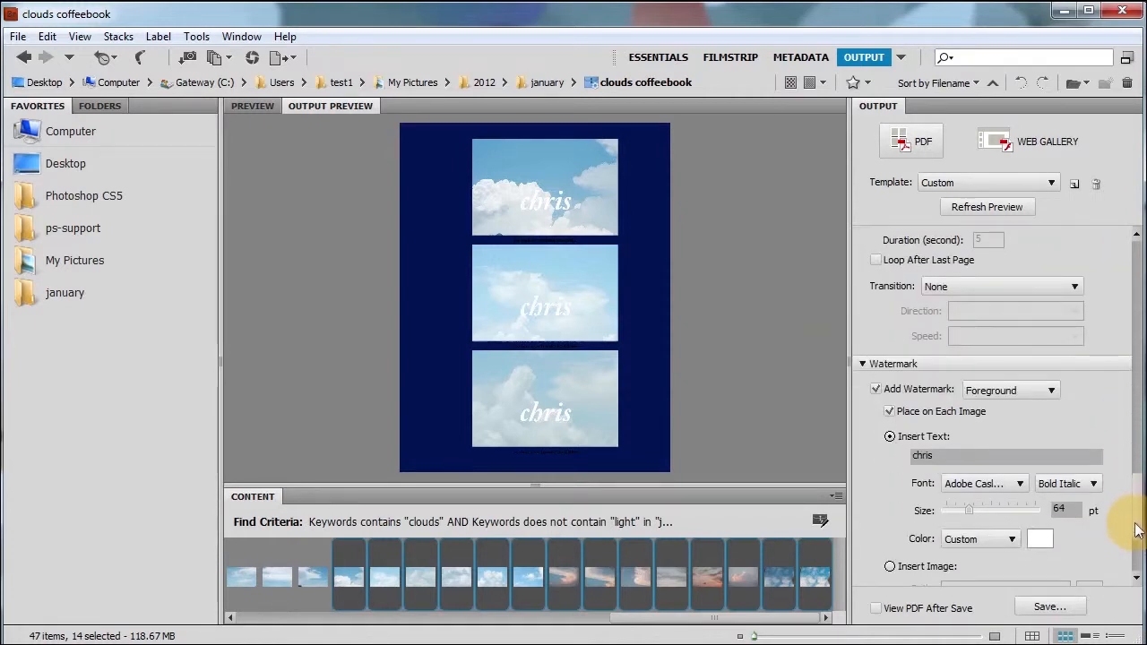
scroll("down", 3)
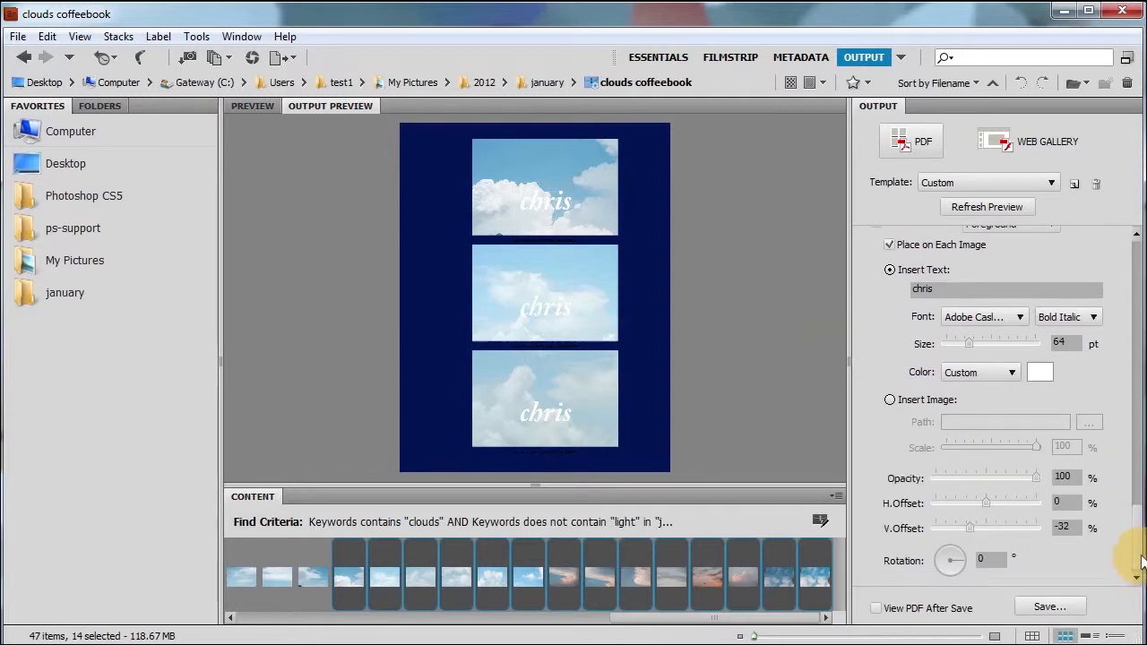
scroll("up", 3)
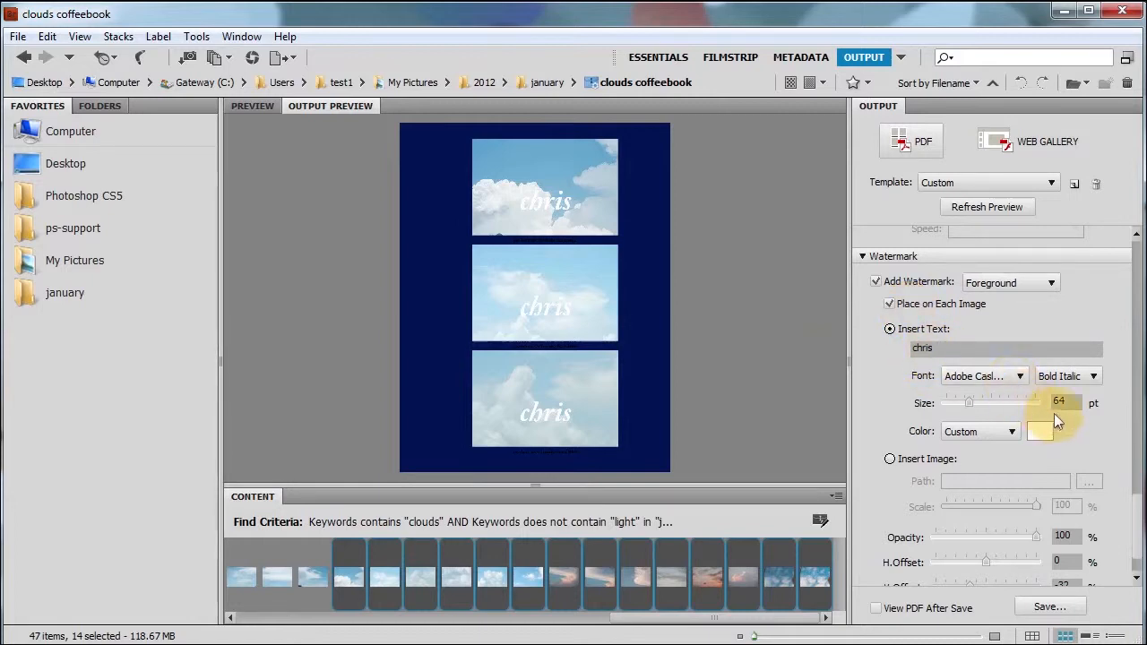
mouse_move(1084, 533)
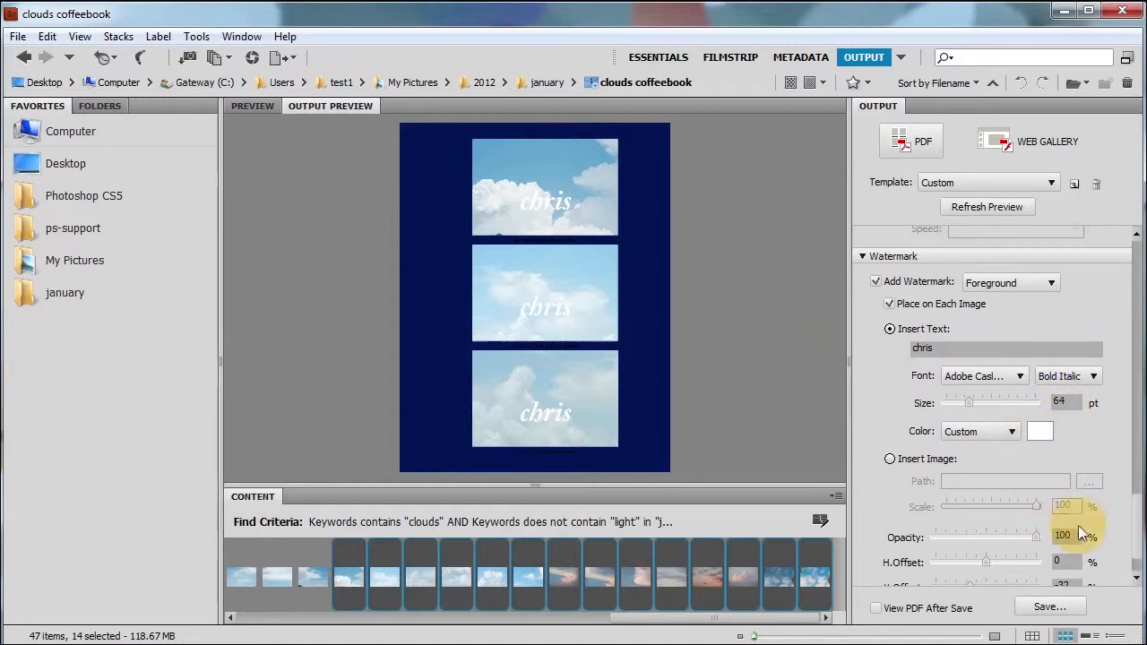
scroll("down", 3)
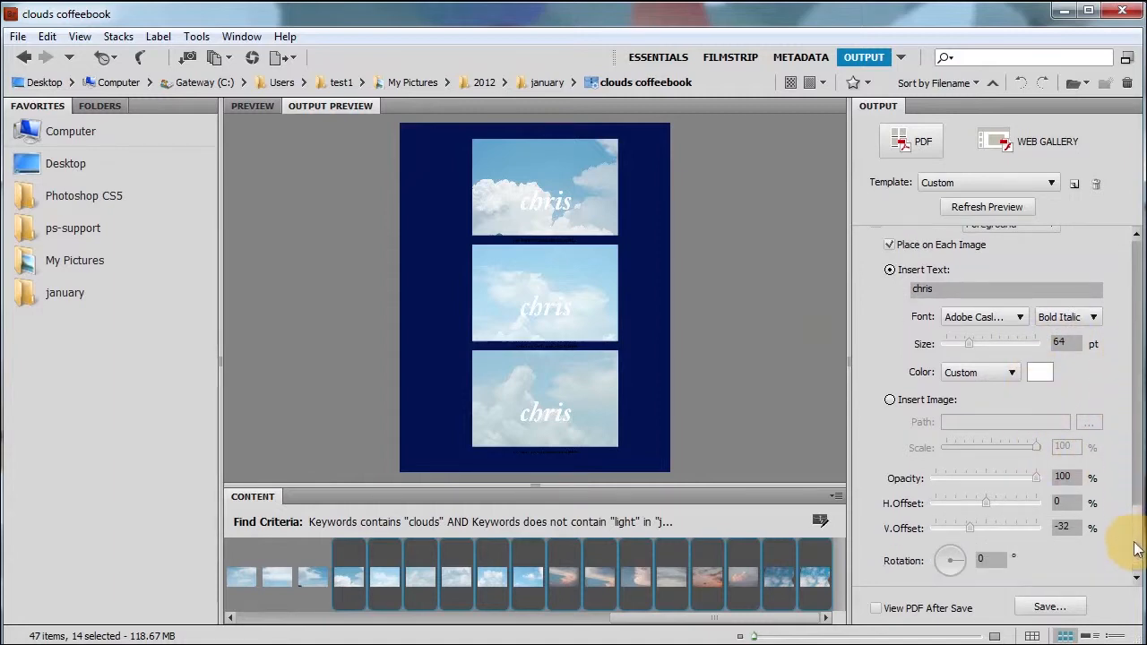
mouse_move(1008, 533)
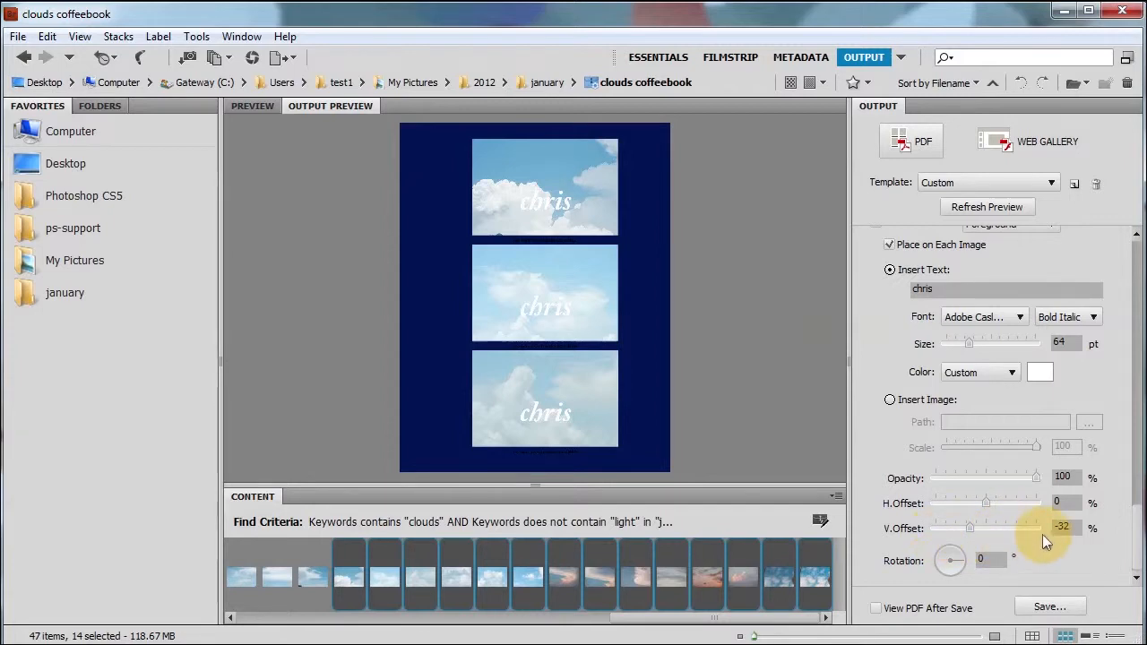
mouse_move(574, 417)
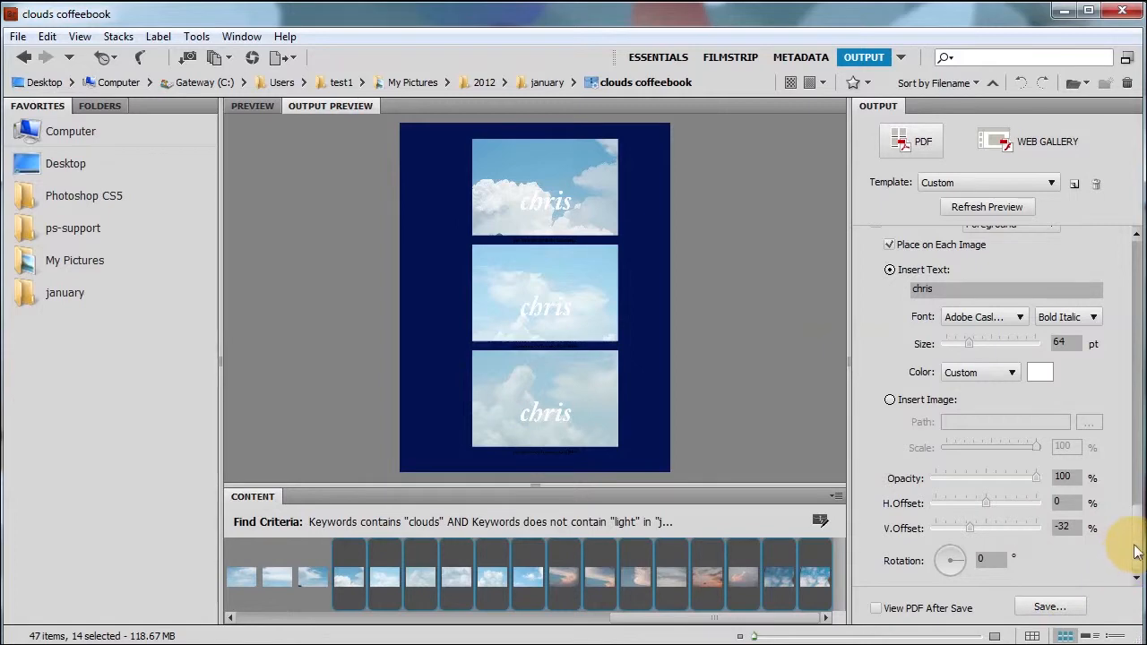
mouse_move(1049, 607)
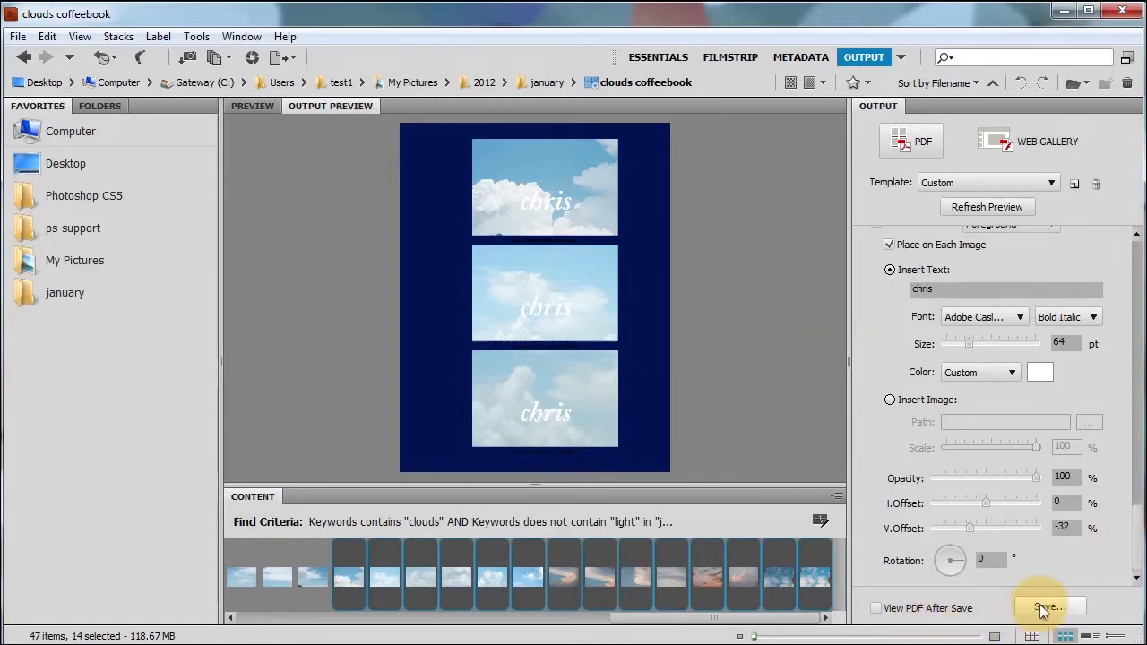
mouse_move(536, 631)
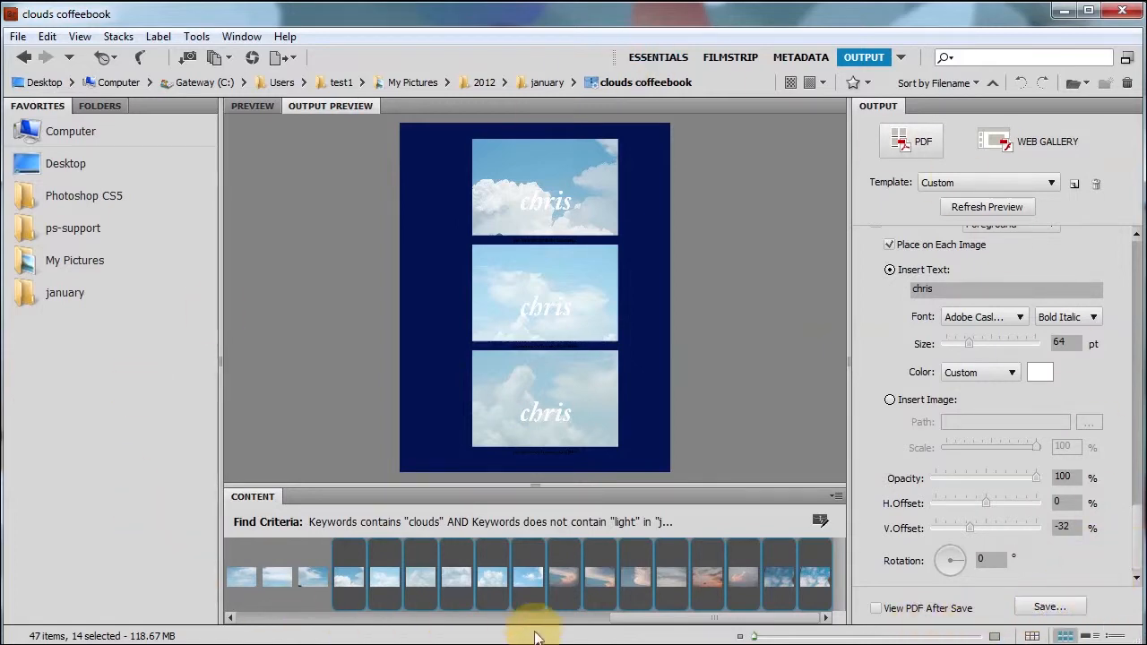
mouse_move(708, 286)
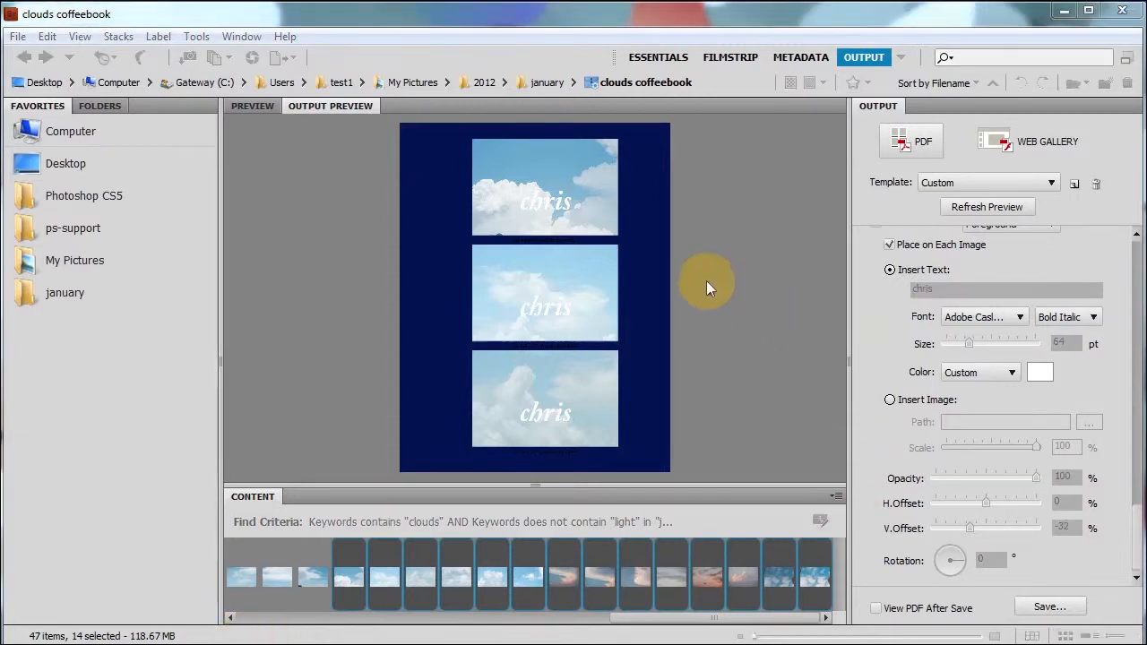
mouse_move(542, 177)
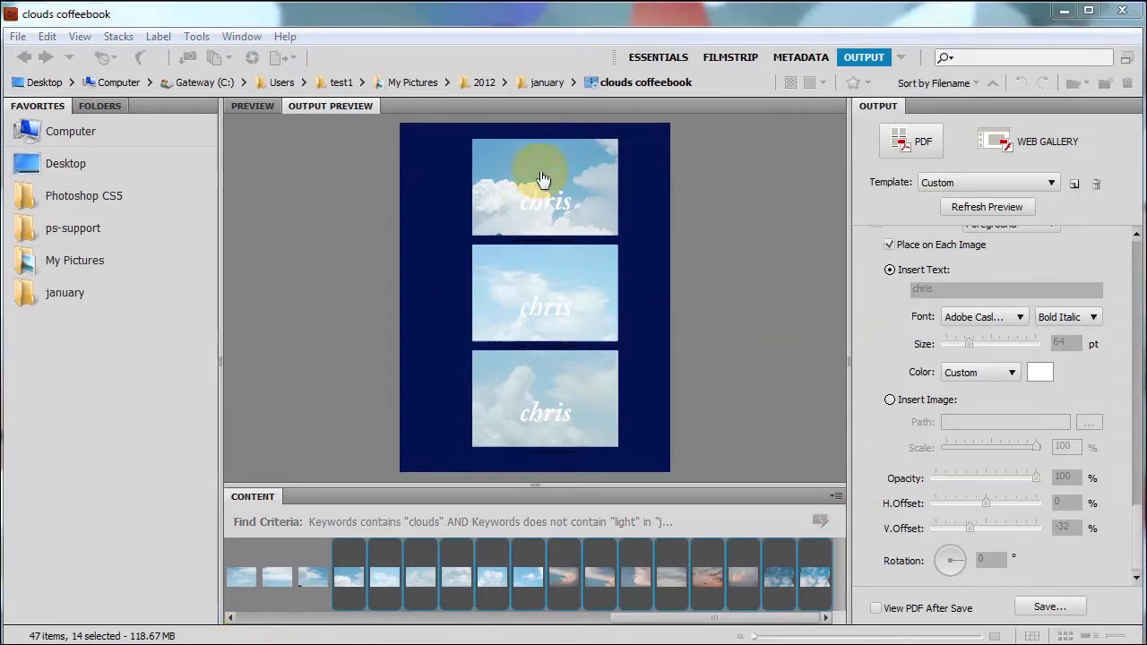
mouse_move(524, 209)
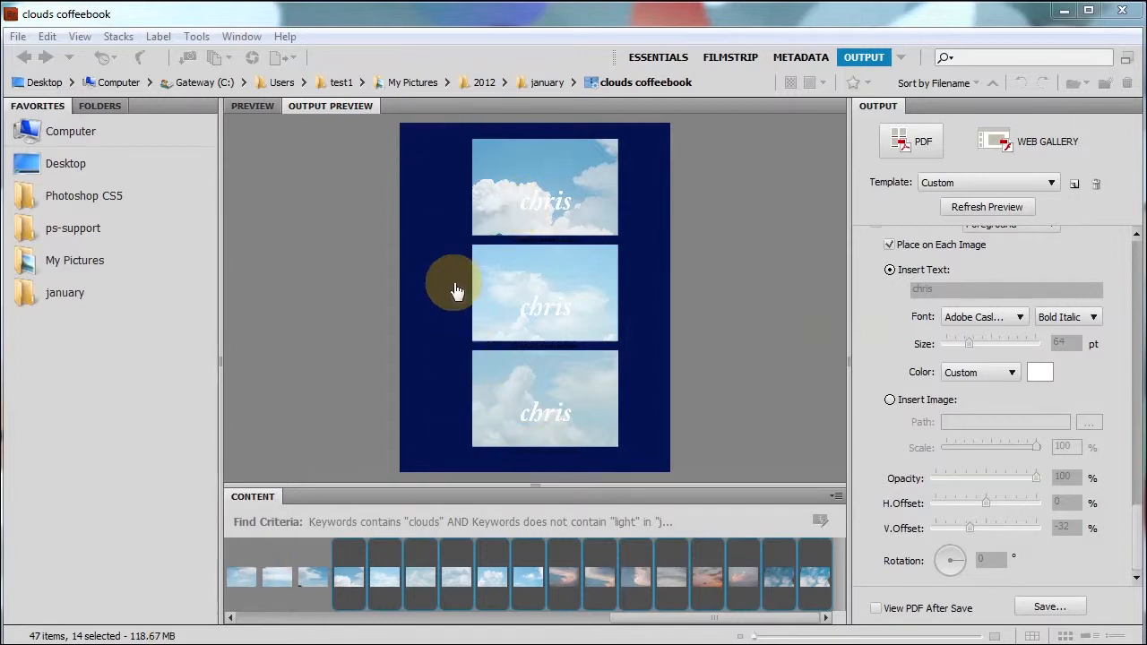
mouse_move(603, 375)
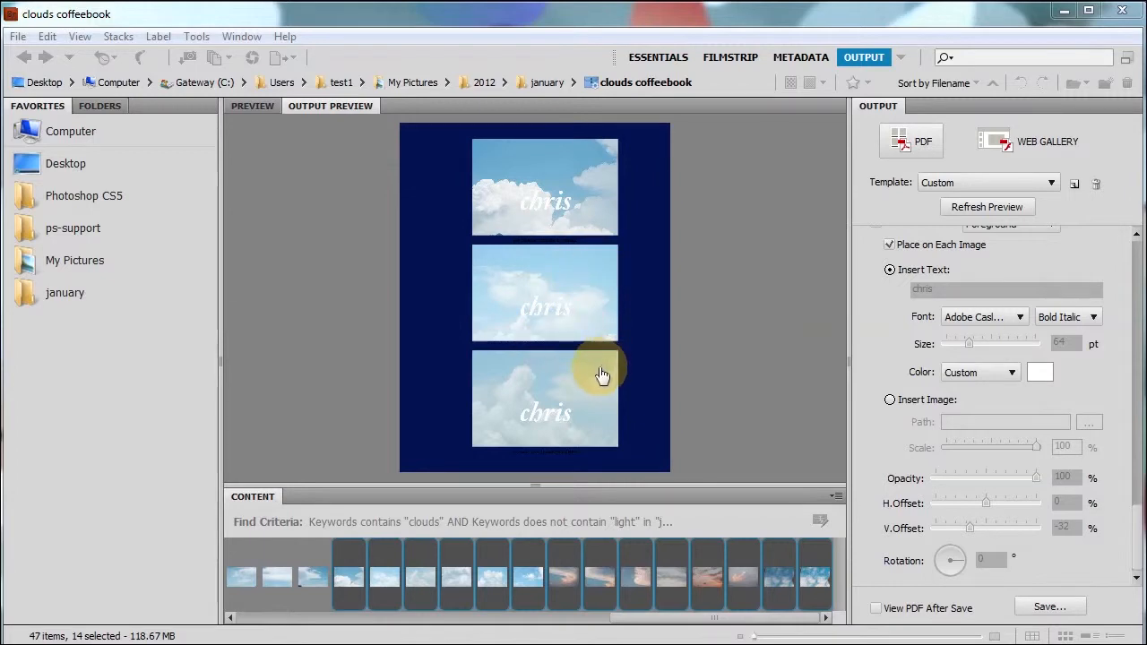
mouse_move(412, 462)
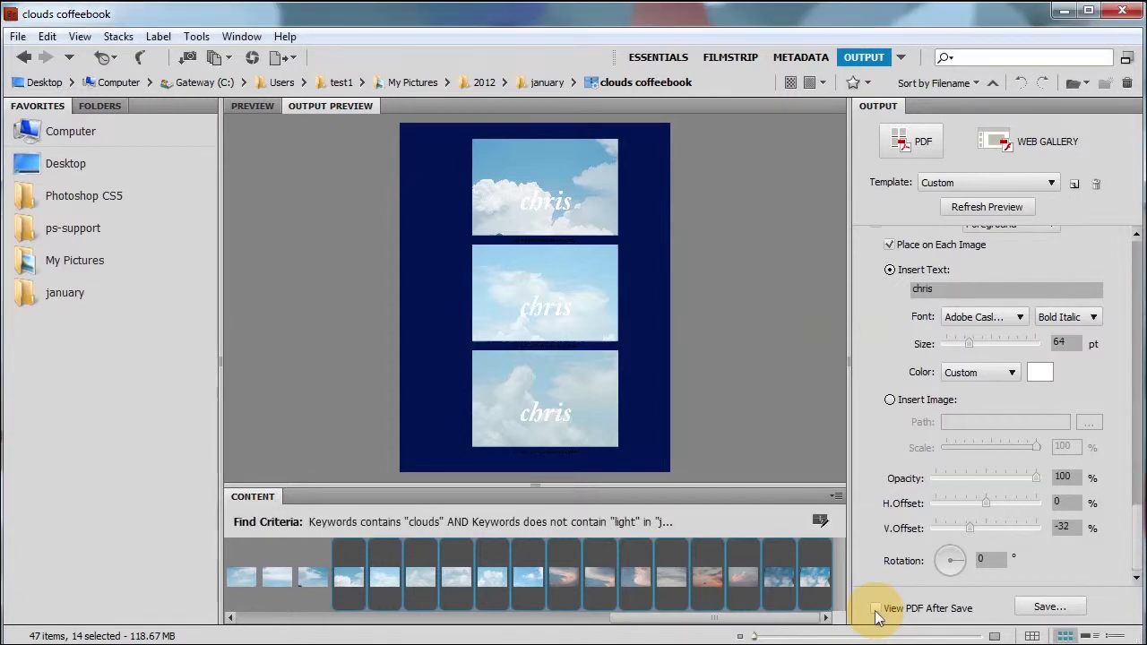
Step: Enable View PDF After Save and save the contact sheet to the Desktop as example-clouds
left_click(875, 608)
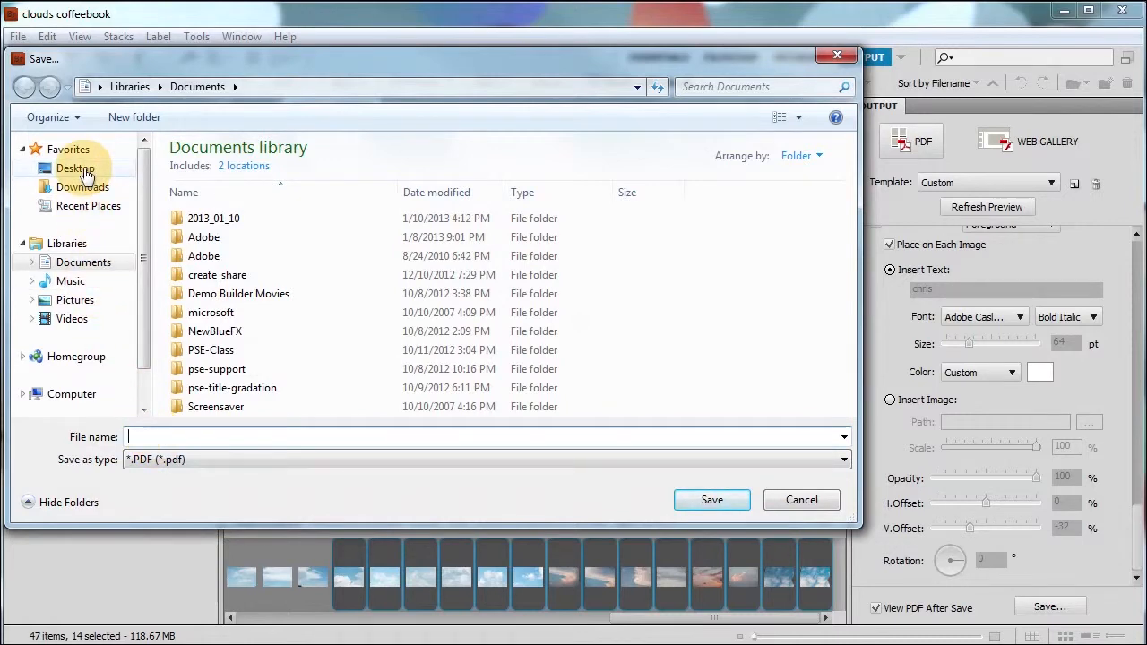
left_click(75, 168)
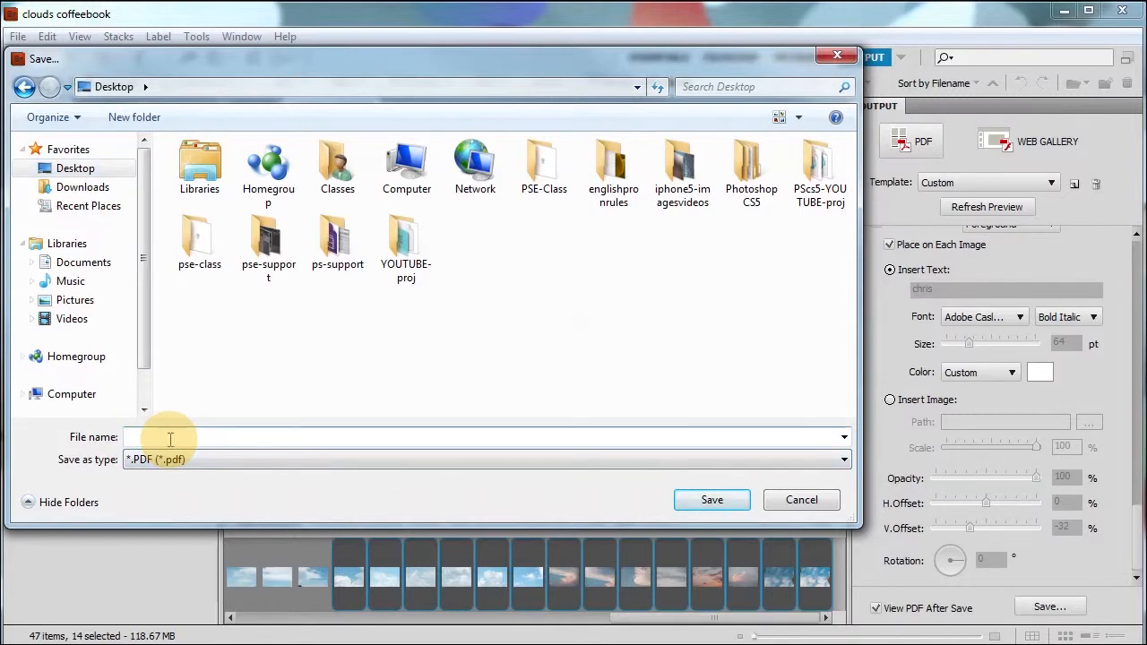
type("example-clouds")
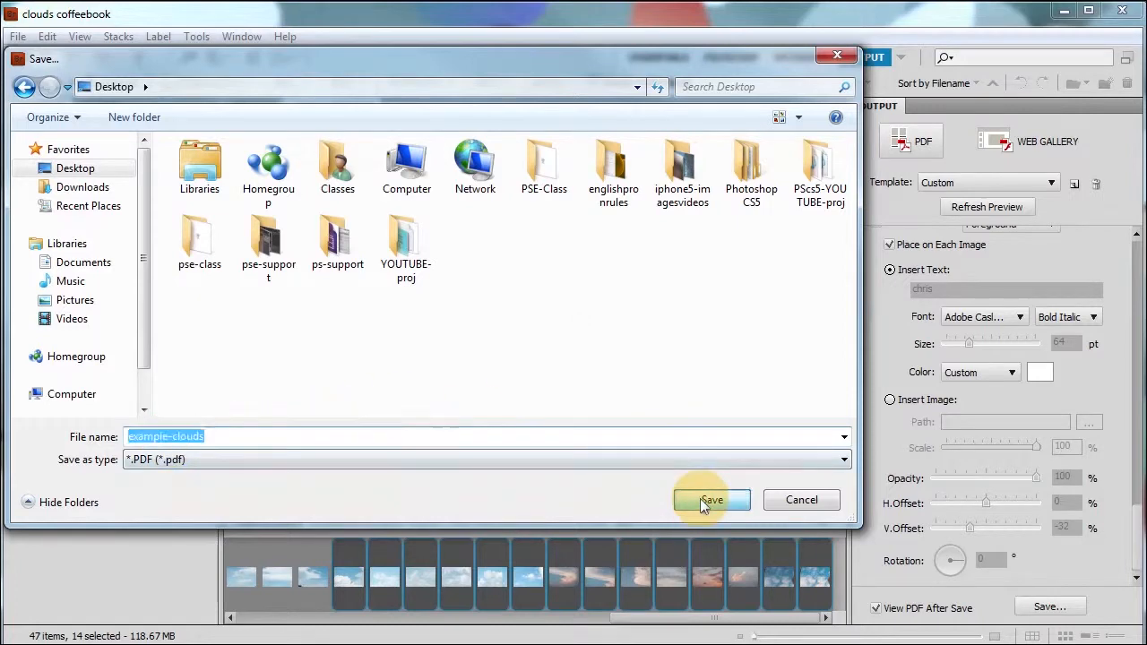
left_click(710, 500)
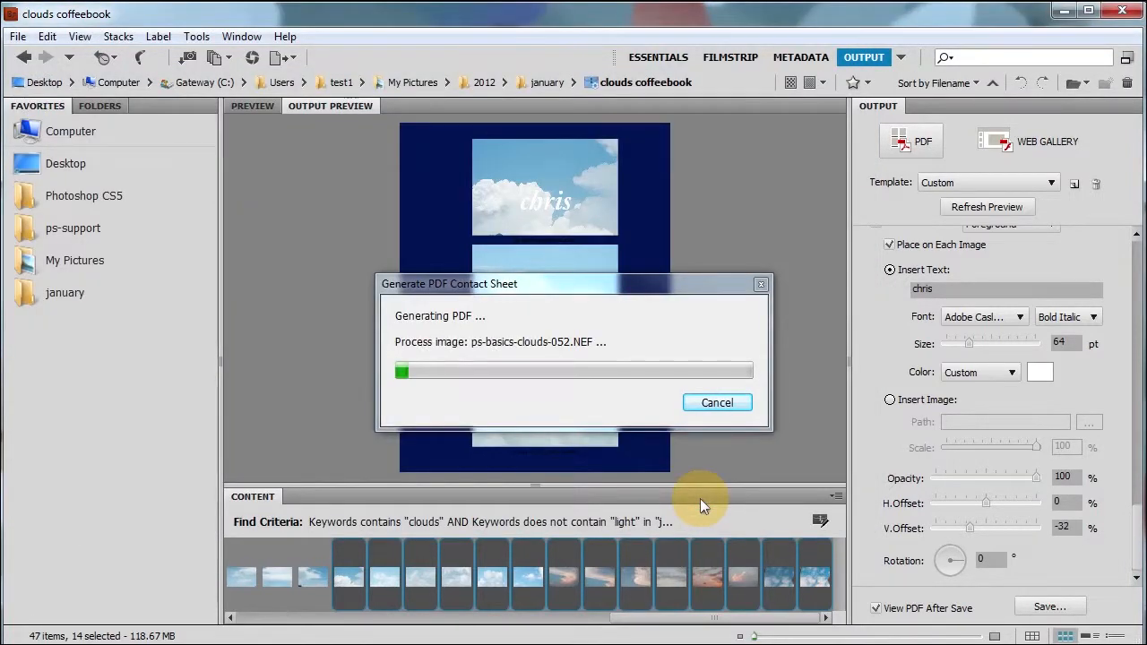